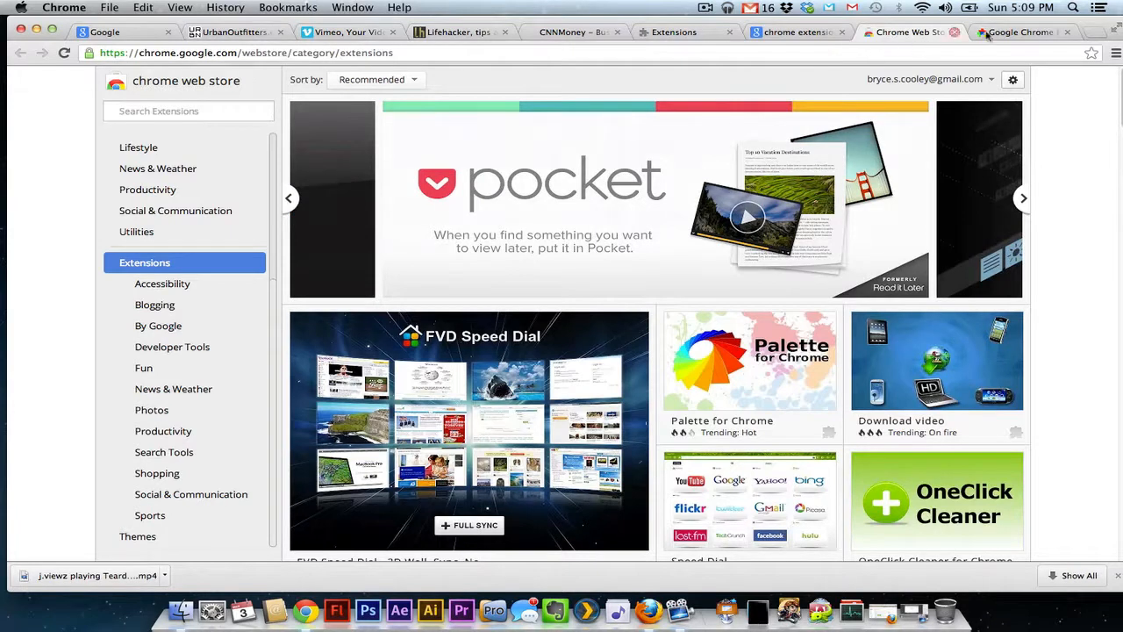
Advance the Extensions featured carousel and scroll down to the OneClick Cleaner for Chrome tile.
{"action": "left_click", "coordinate": [1023, 33]}
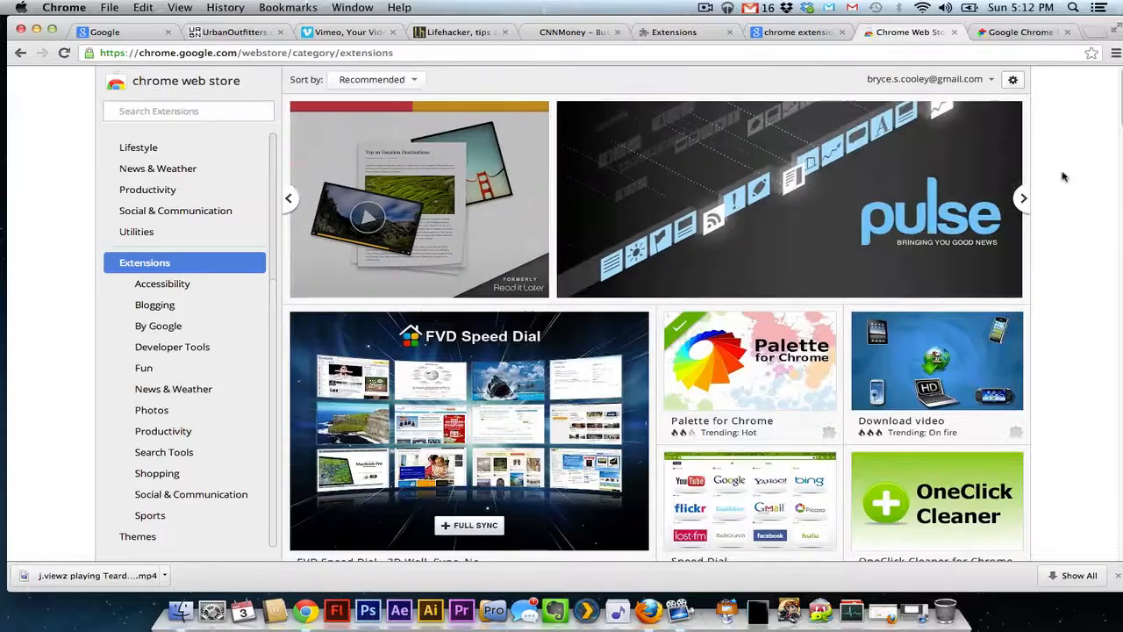
{"action": "left_click", "coordinate": [1023, 197]}
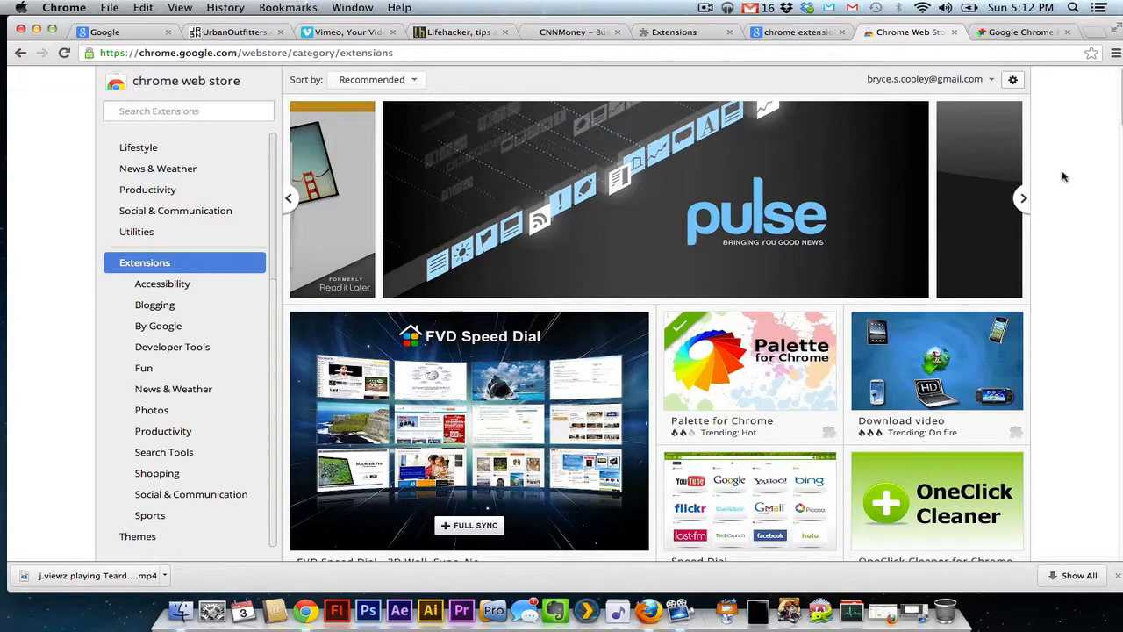
{"action": "mouse_move", "coordinate": [163, 452]}
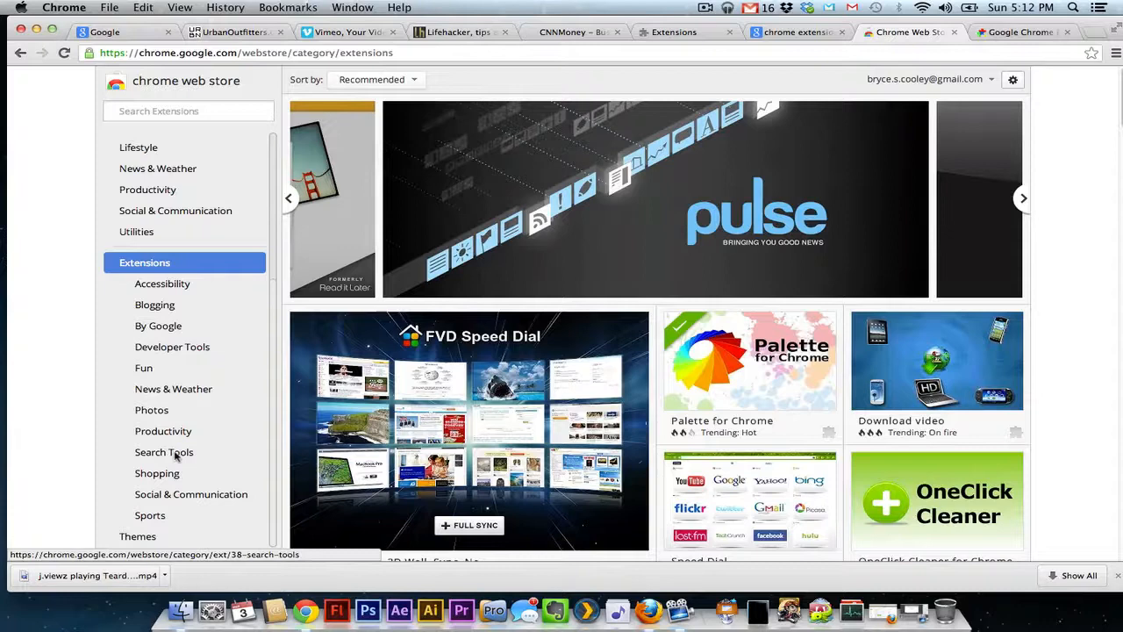
{"action": "mouse_move", "coordinate": [983, 504]}
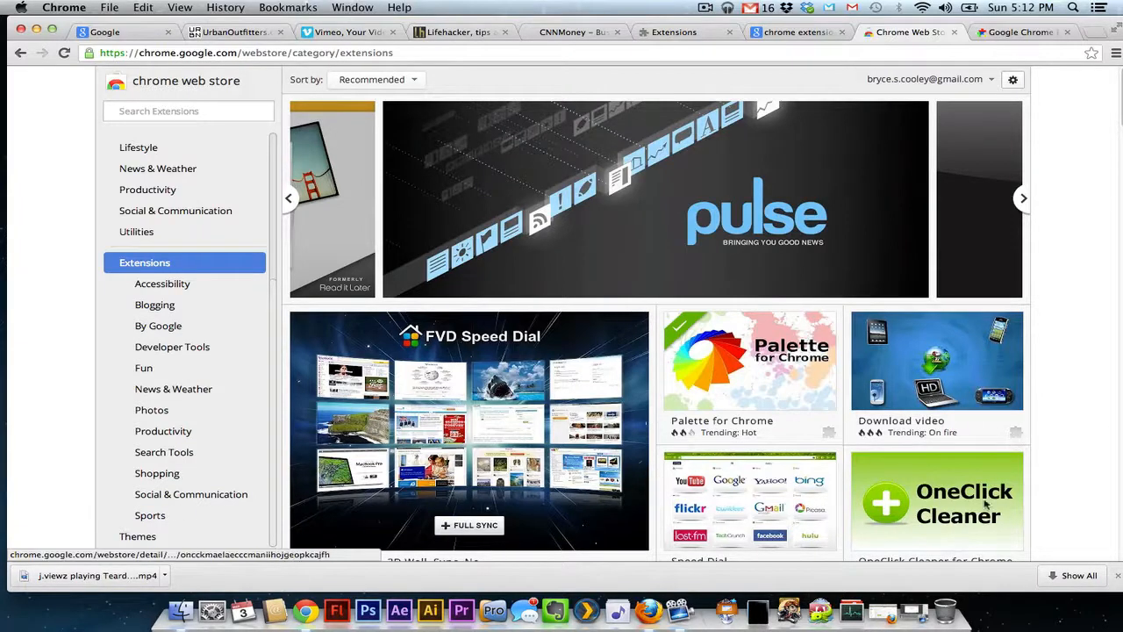
{"action": "scroll", "scroll_direction": "down", "scroll_amount": 3}
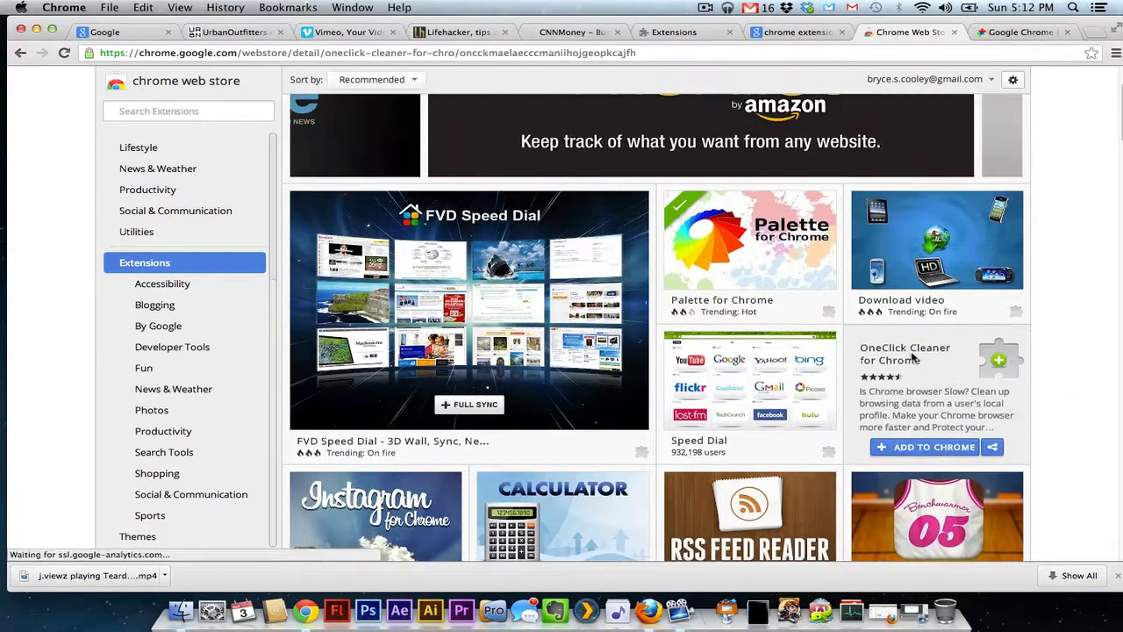
Open the OneClick Cleaner for Chrome details and view its Reviews and Related tabs.
{"action": "left_click", "coordinate": [905, 354]}
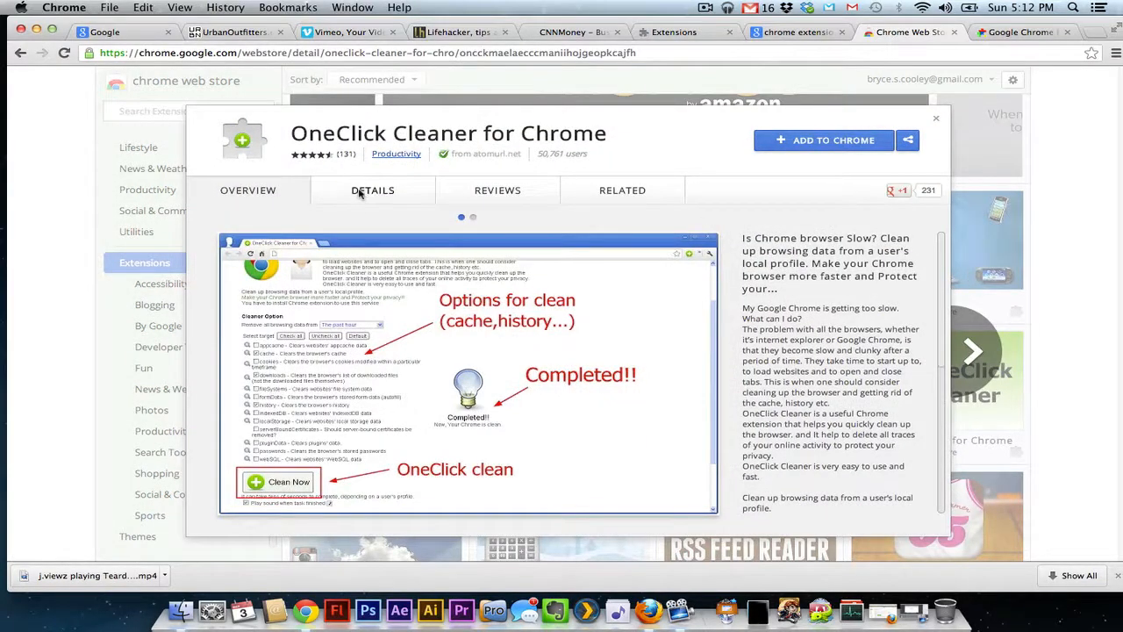
{"action": "left_click", "coordinate": [498, 190]}
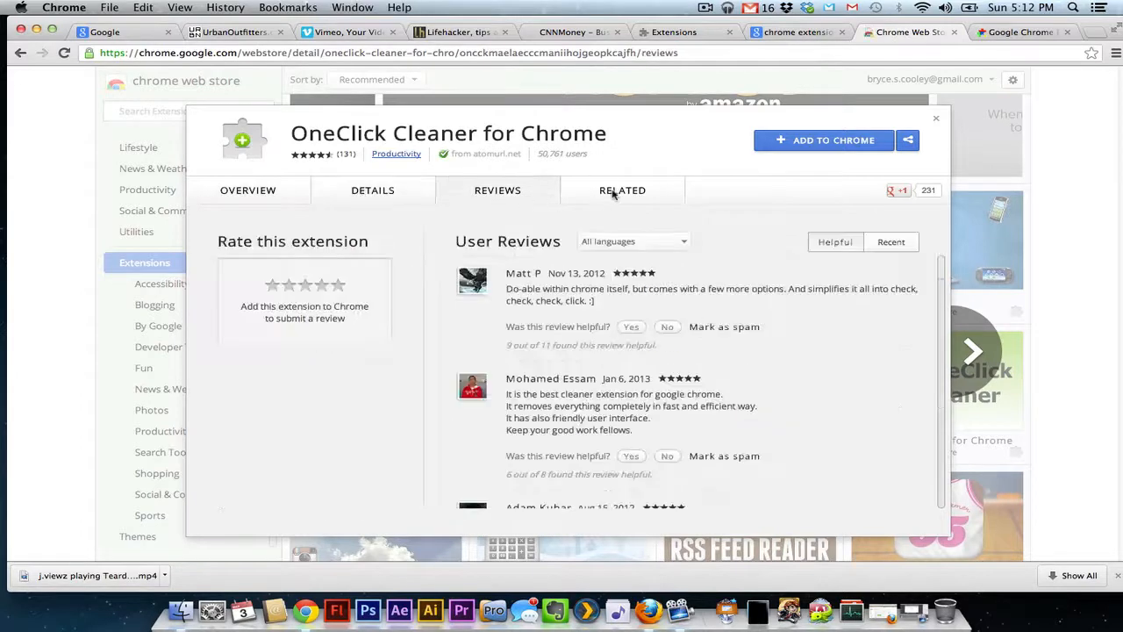
{"action": "left_click", "coordinate": [622, 190]}
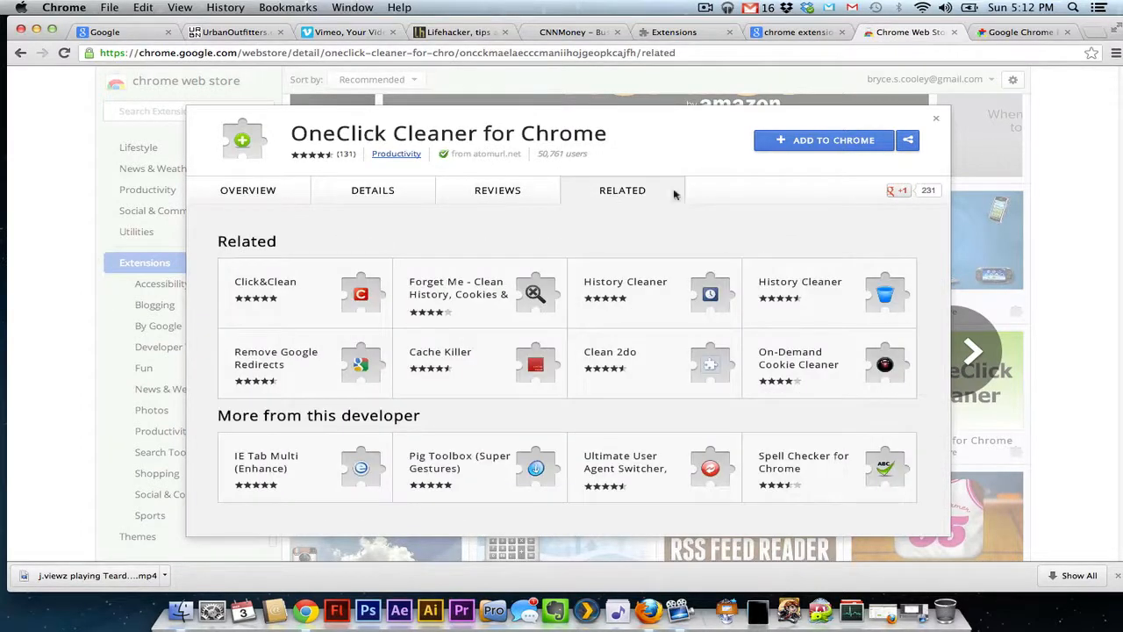
{"action": "mouse_move", "coordinate": [831, 172]}
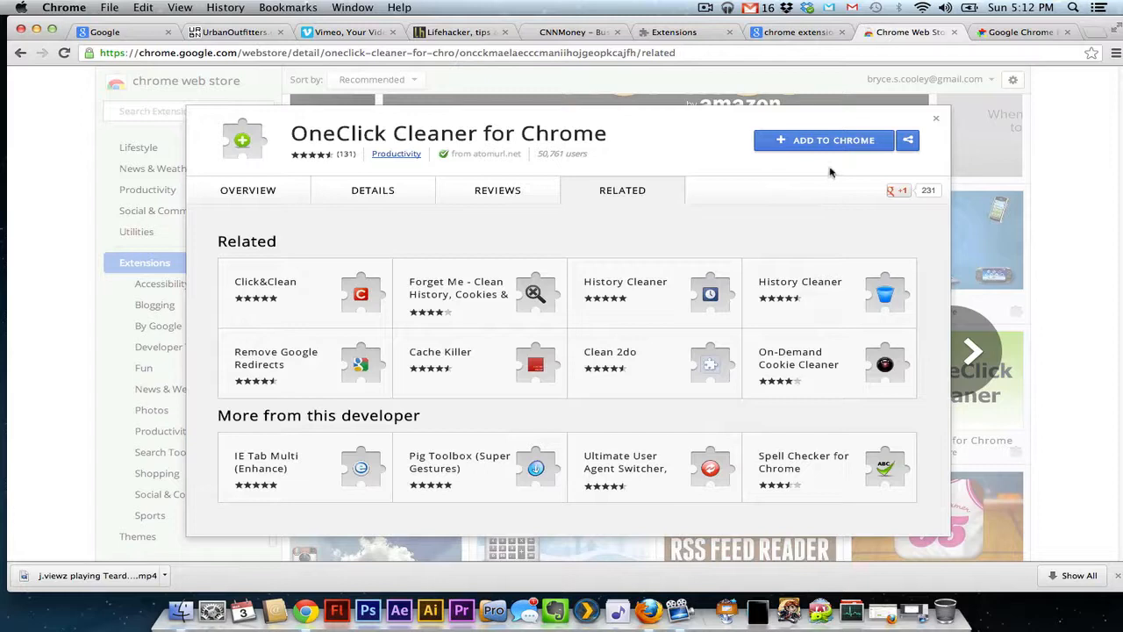
Add OneClick Cleaner to Chrome, then dismiss the notice and close the details.
{"action": "left_click", "coordinate": [823, 140]}
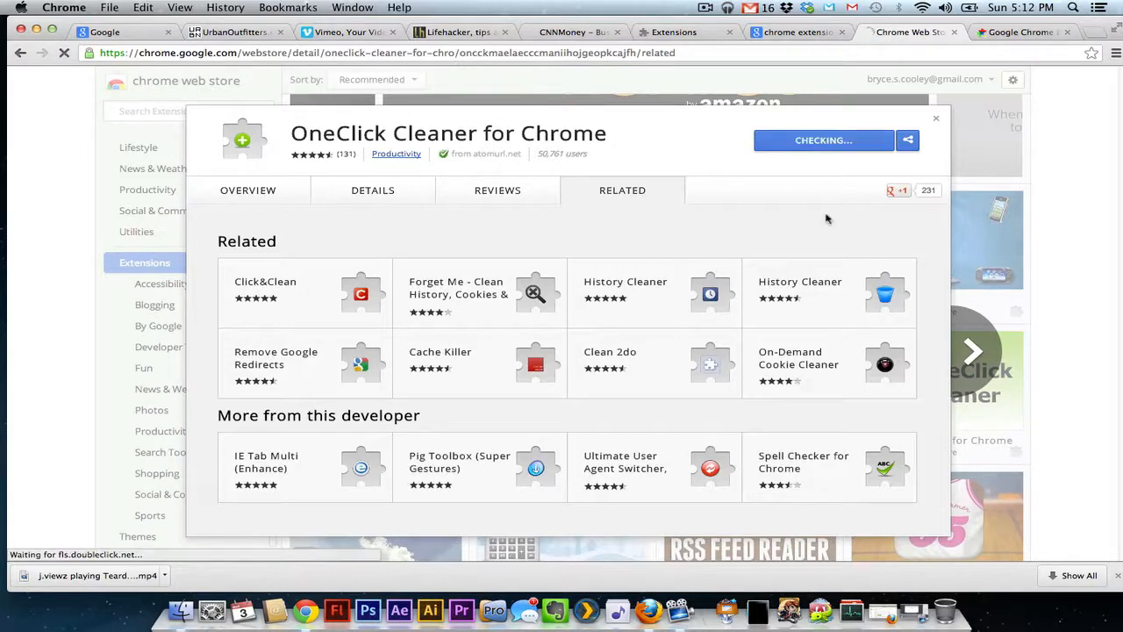
{"action": "left_click", "coordinate": [823, 140]}
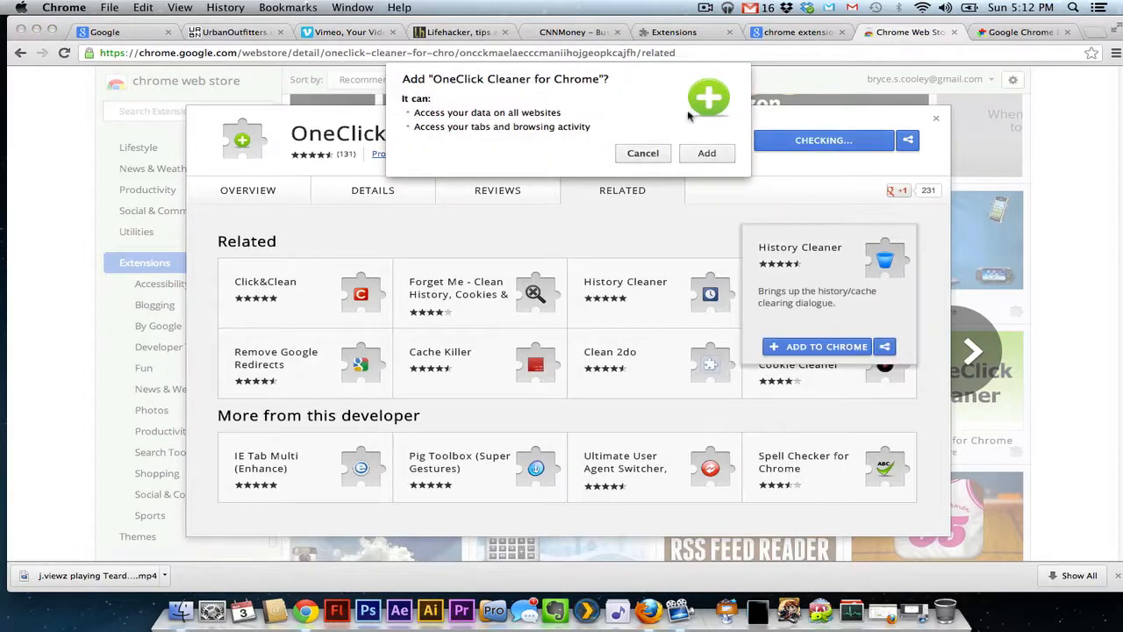
{"action": "left_click", "coordinate": [706, 153]}
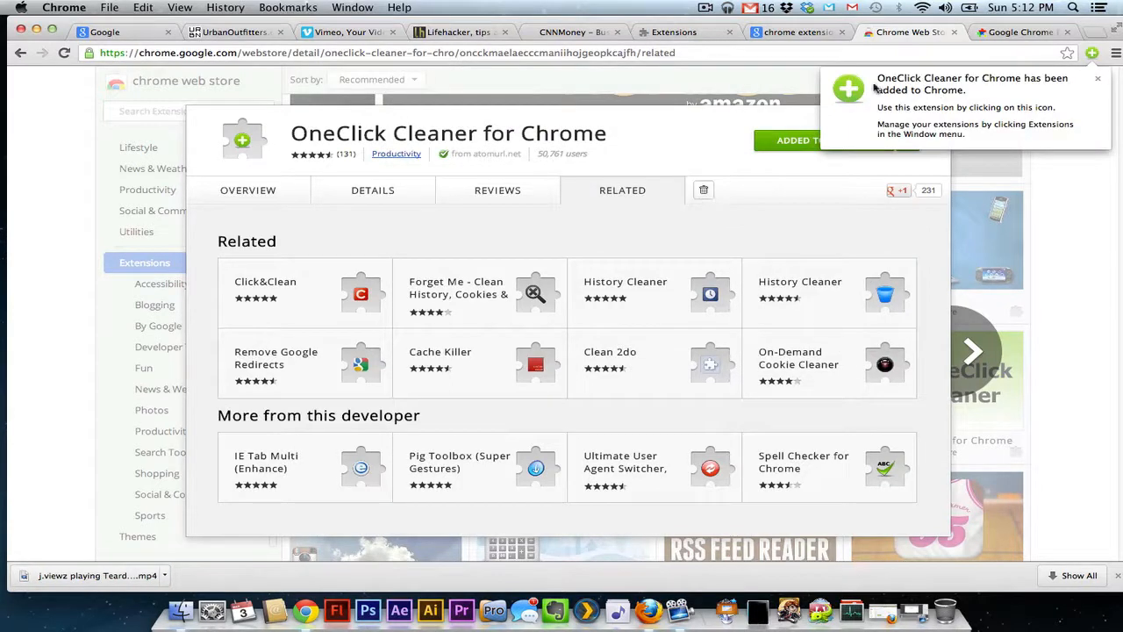
{"action": "mouse_move", "coordinate": [1105, 75]}
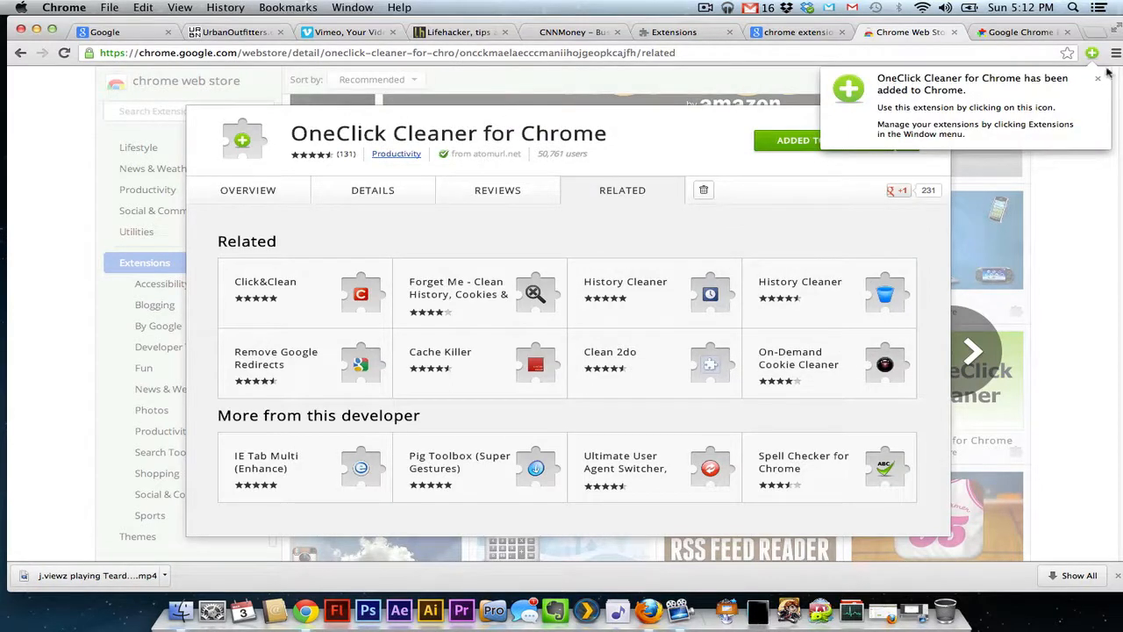
{"action": "left_click", "coordinate": [1098, 78]}
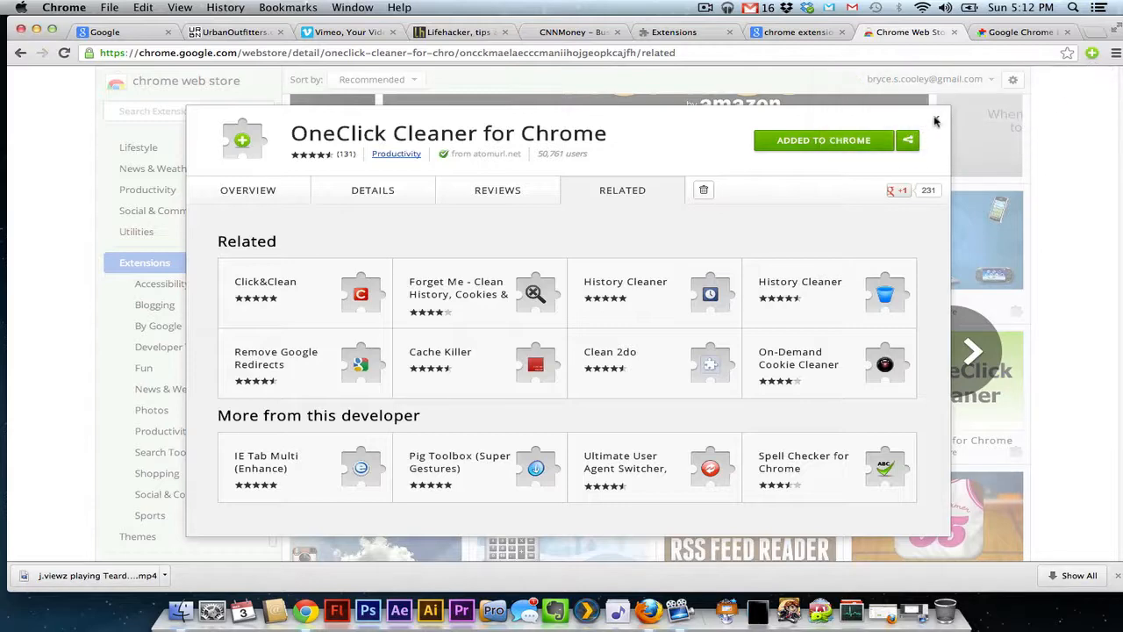
{"action": "left_click", "coordinate": [935, 120]}
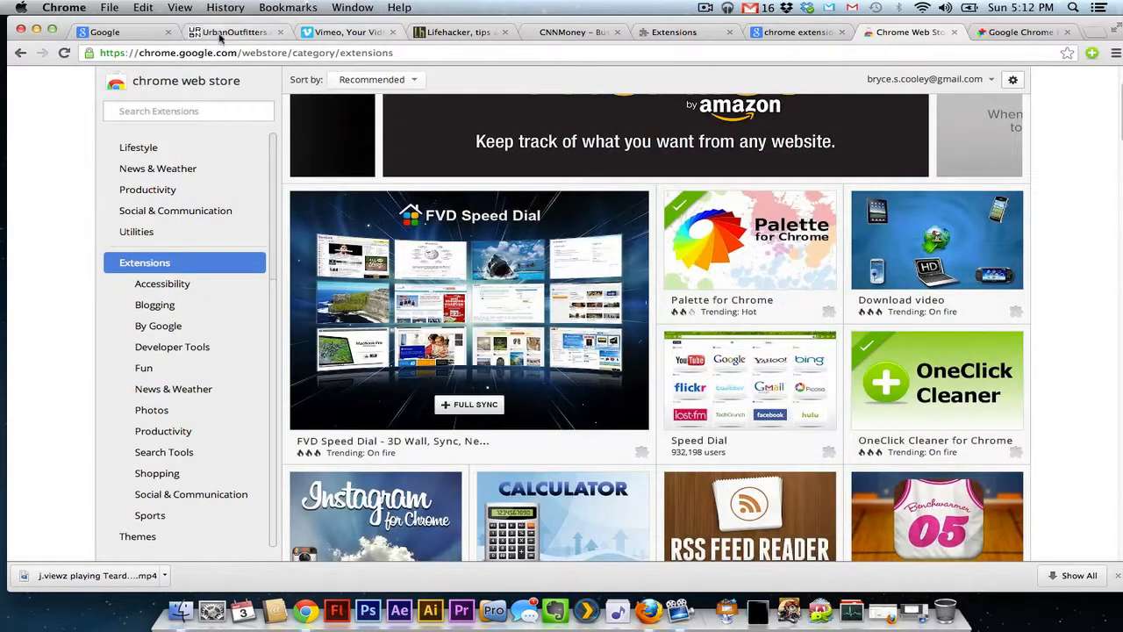
Look over the Urban Outfitters checkout and Google homepage tabs, then switch to CNNMoney.
{"action": "left_click", "coordinate": [232, 33]}
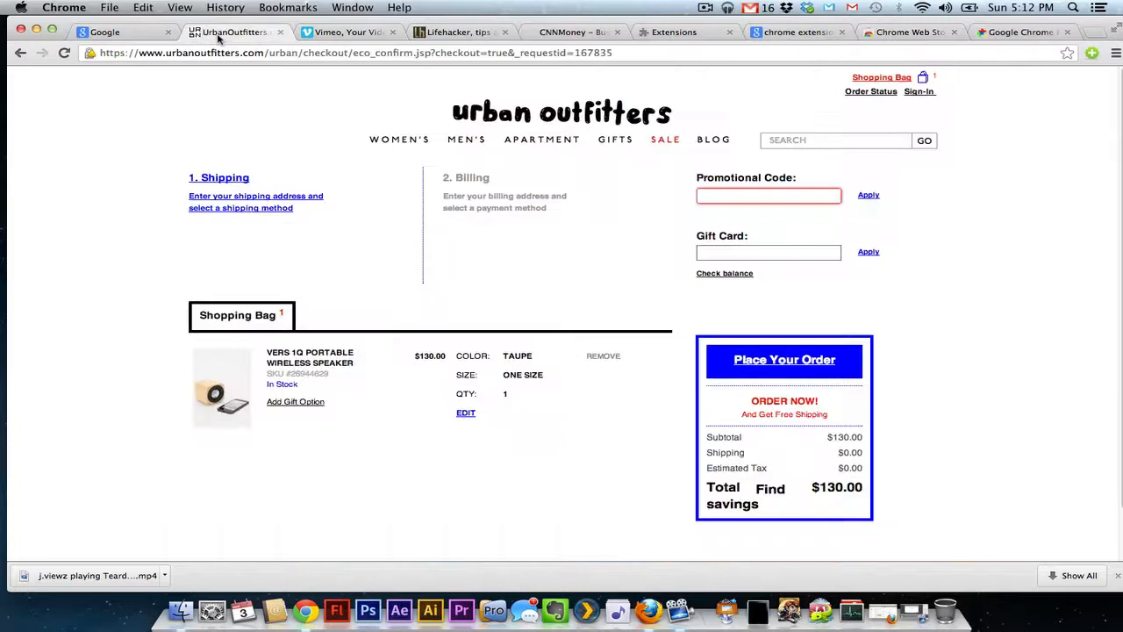
{"action": "left_click", "coordinate": [105, 32]}
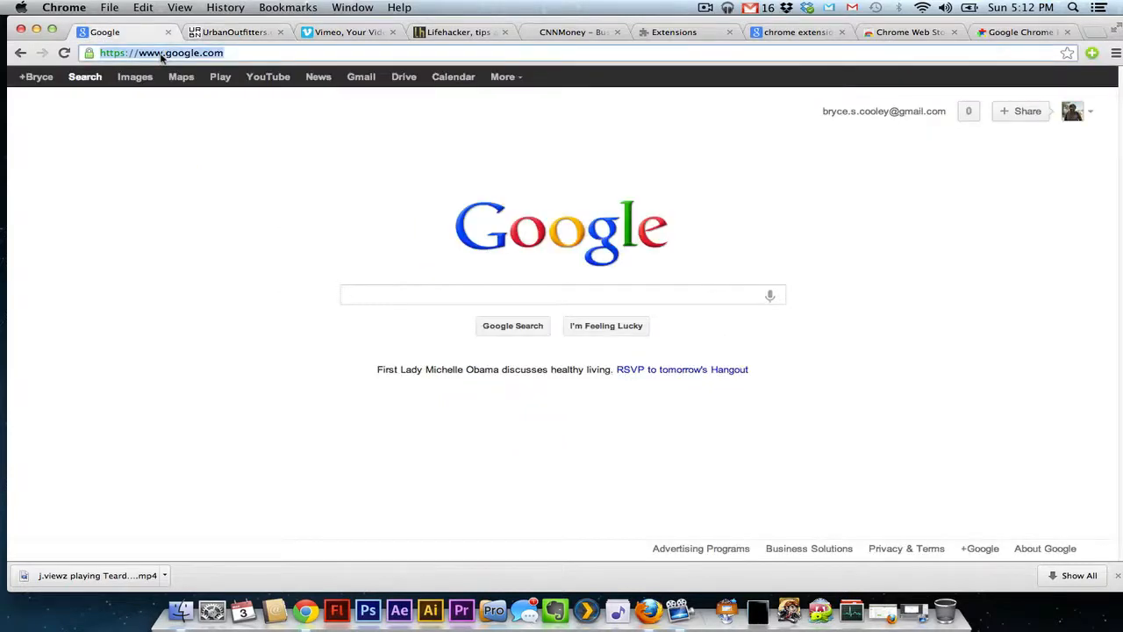
{"action": "left_click", "coordinate": [561, 294]}
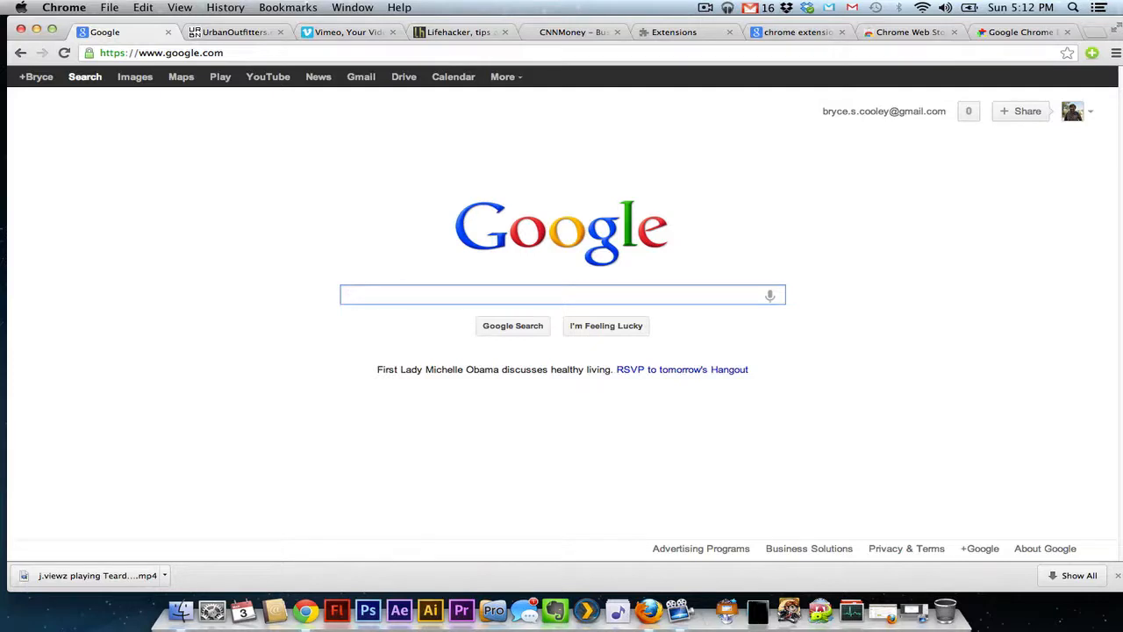
{"action": "mouse_move", "coordinate": [339, 58]}
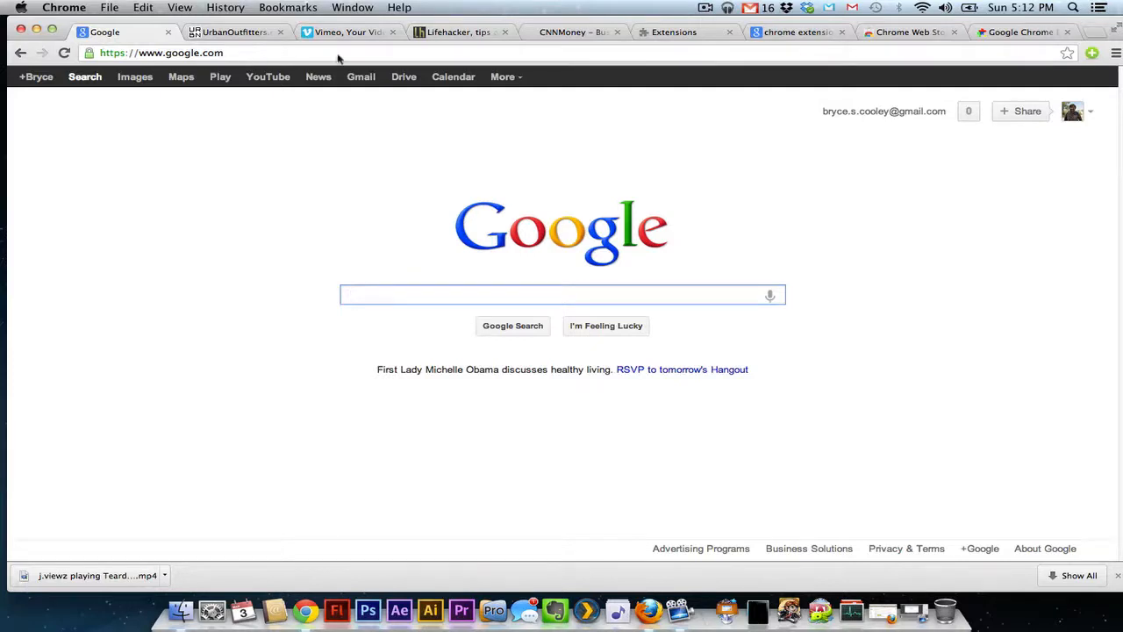
{"action": "left_click", "coordinate": [574, 33]}
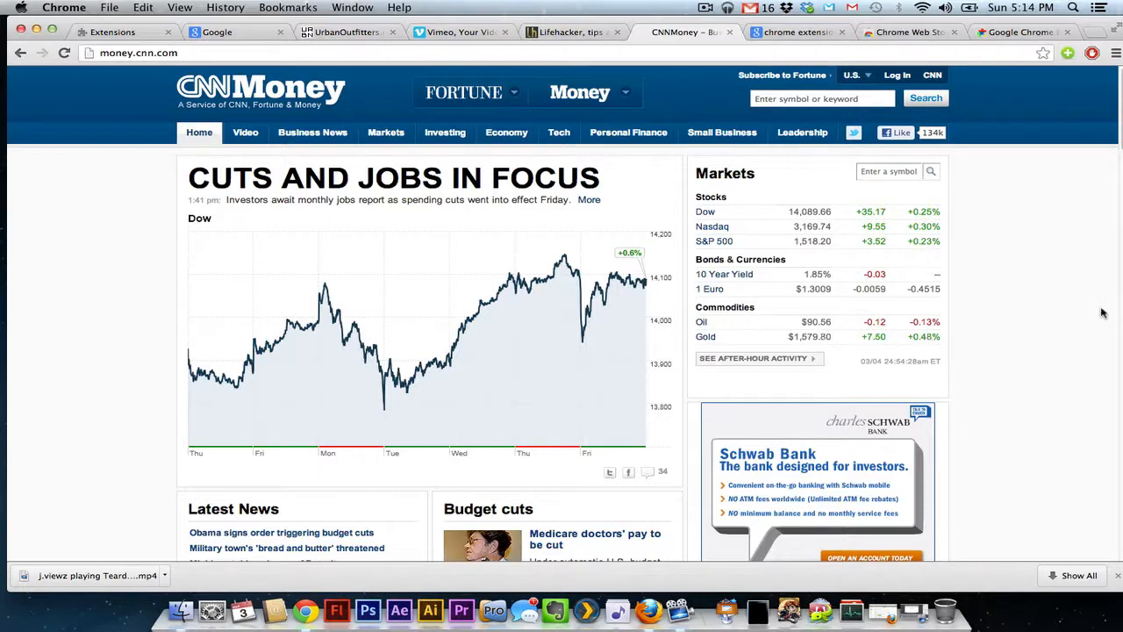
{"action": "mouse_move", "coordinate": [1108, 310]}
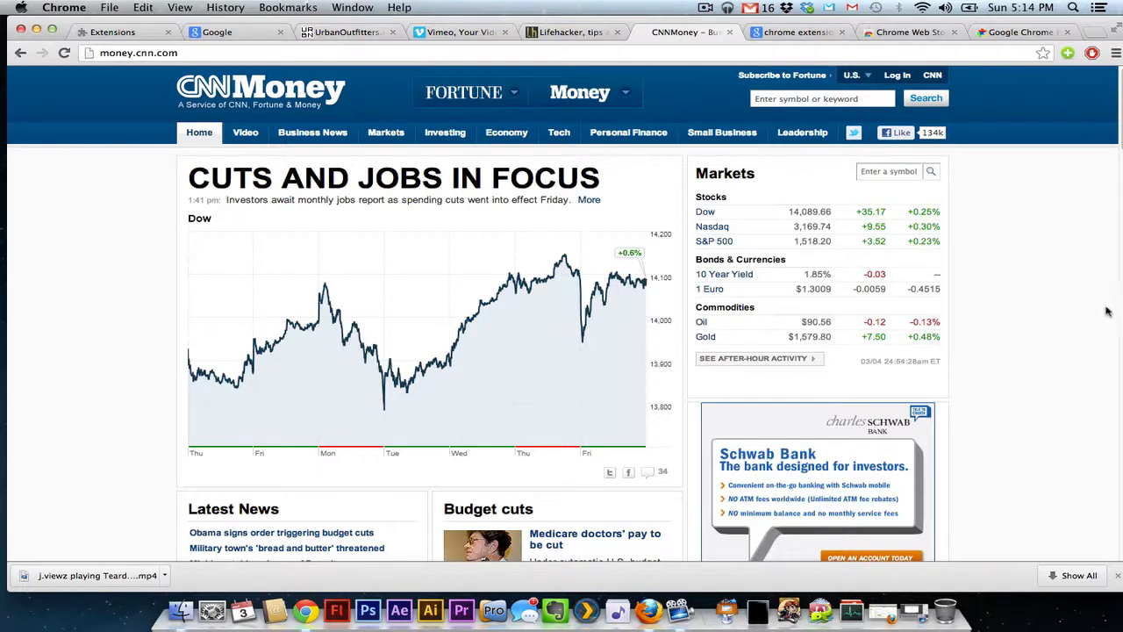
{"action": "mouse_move", "coordinate": [471, 92]}
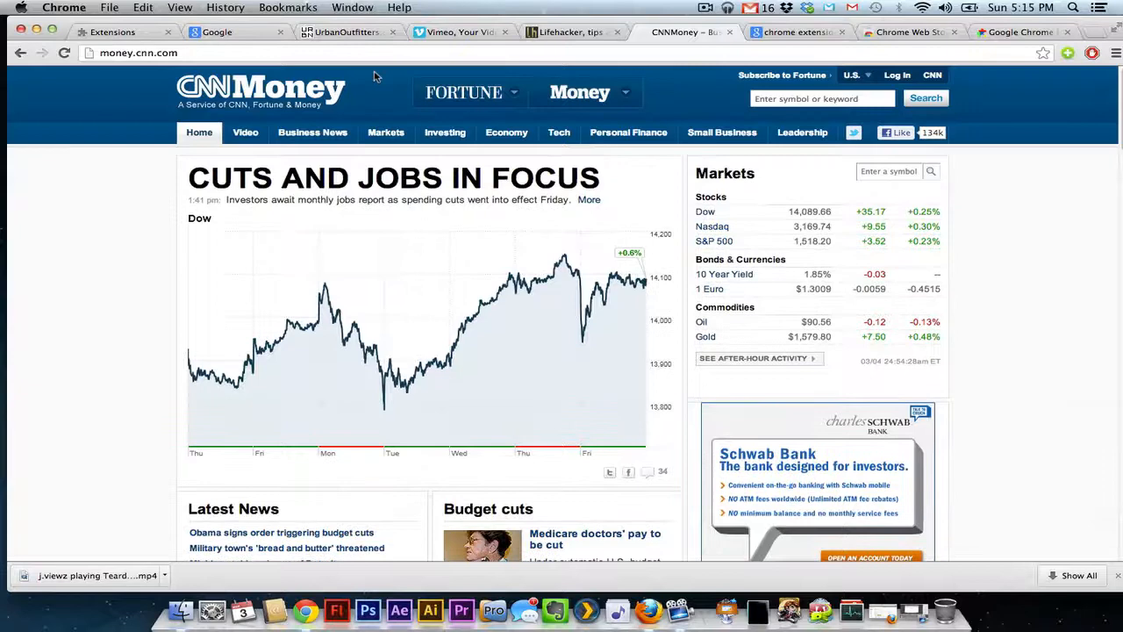
Reload money.cnn.com and scroll down the refreshed CNNMoney homepage.
{"action": "left_click", "coordinate": [63, 53]}
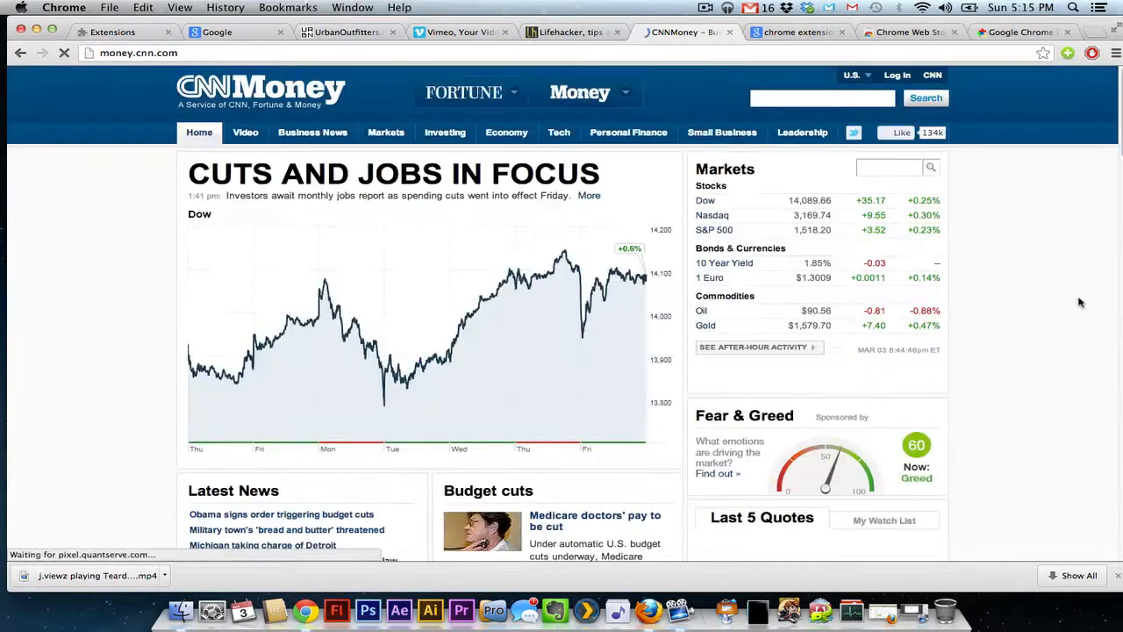
{"action": "scroll", "scroll_direction": "down", "scroll_amount": 3}
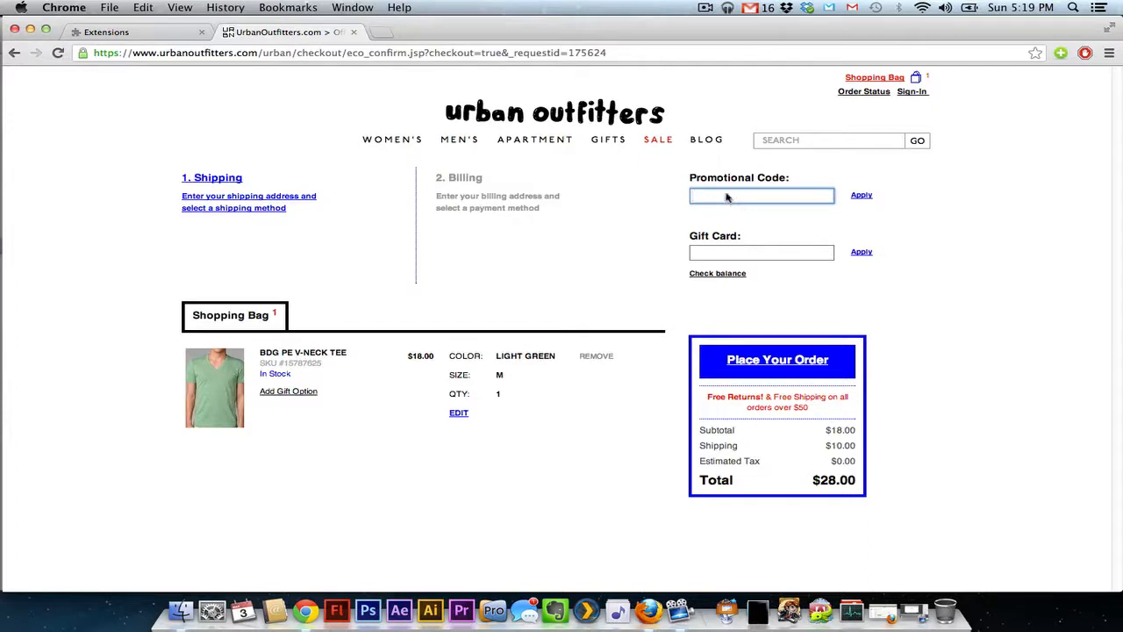
Enable Coupons at Checkout on chrome://extensions and return to the Urban Outfitters checkout.
{"action": "left_click", "coordinate": [761, 195]}
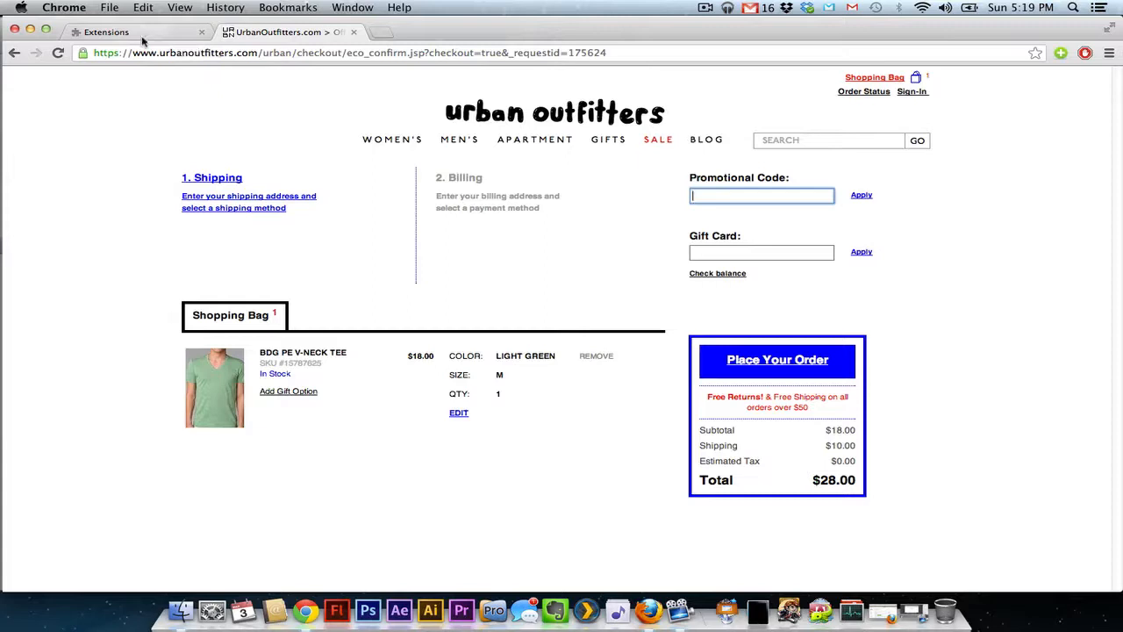
{"action": "left_click", "coordinate": [131, 32]}
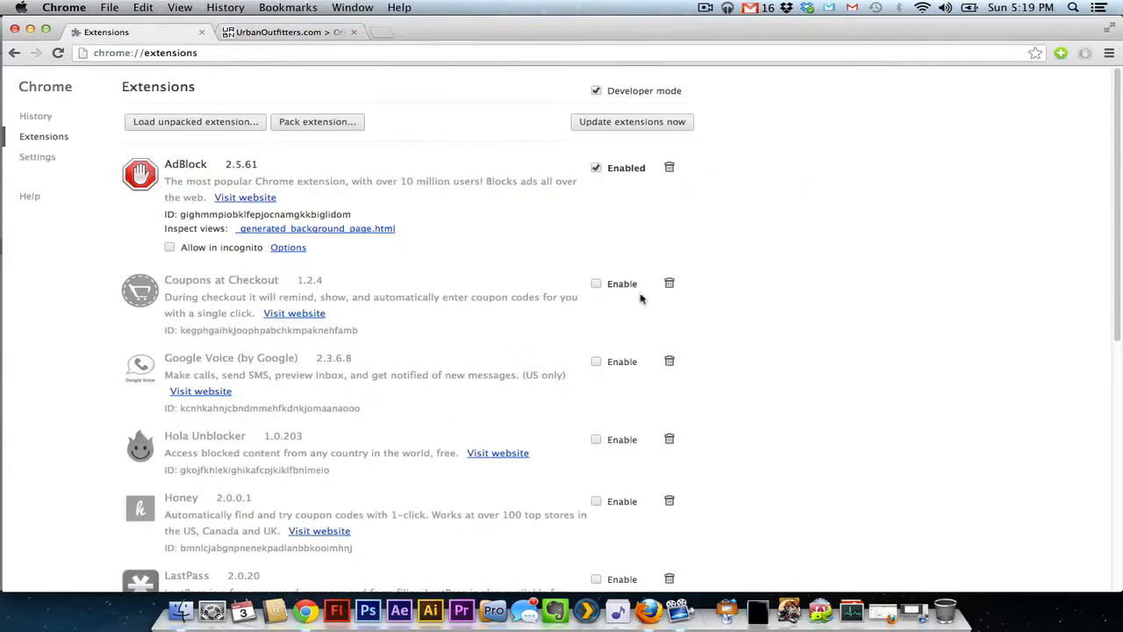
{"action": "left_click", "coordinate": [596, 283]}
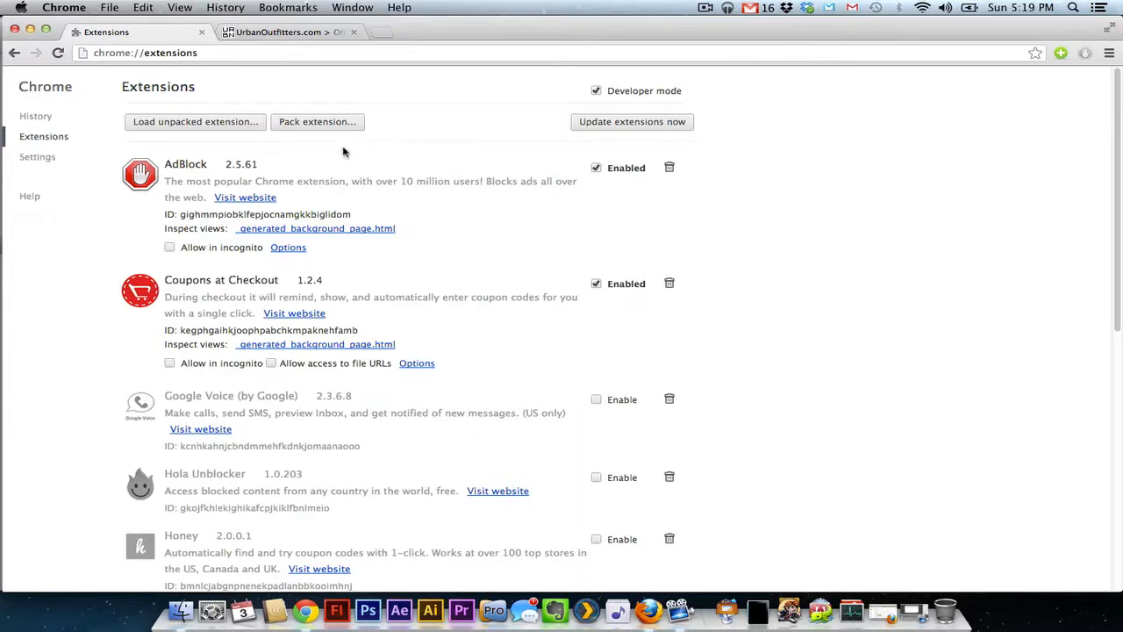
{"action": "left_click", "coordinate": [290, 31]}
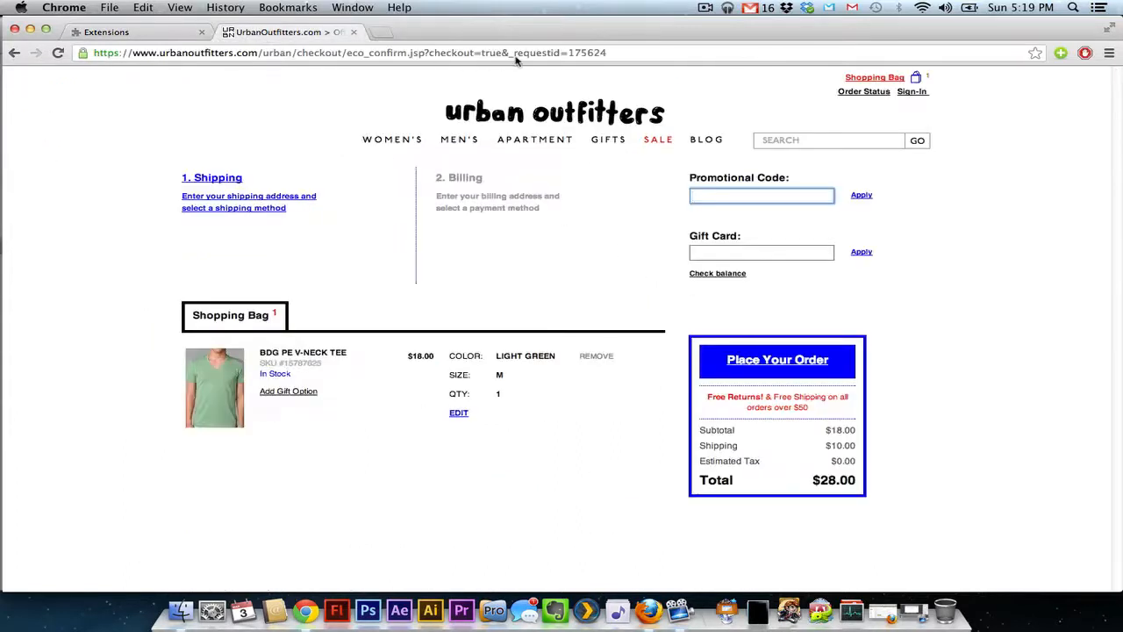
Show Coupons at Checkout's suggested discount codes in the Promotional Code field, then change tabs.
{"action": "left_click", "coordinate": [351, 53]}
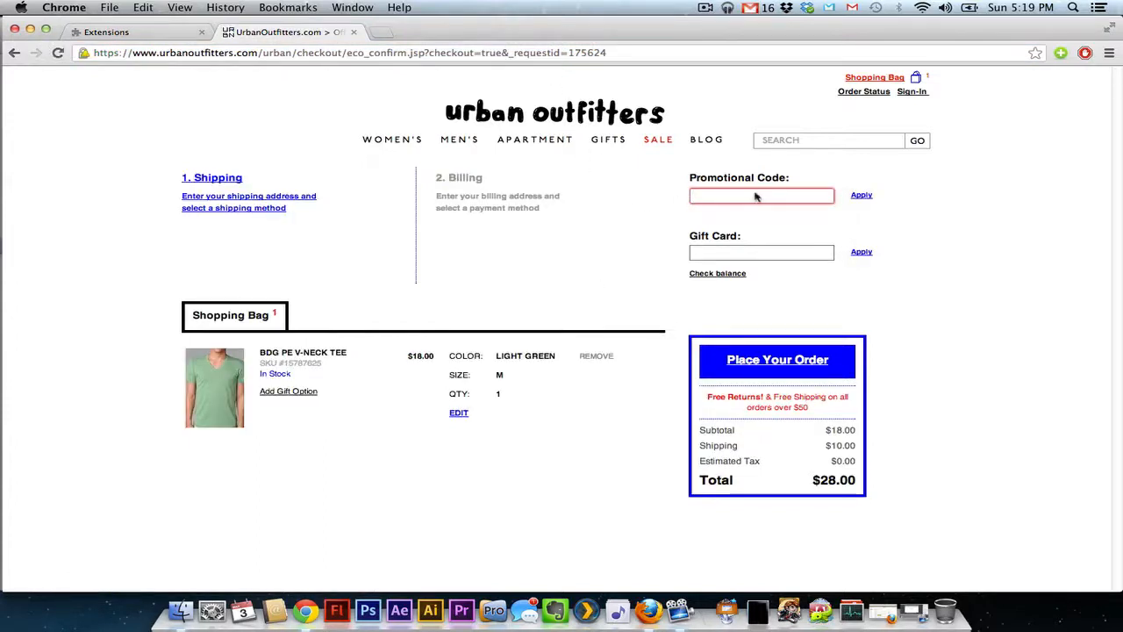
{"action": "left_click", "coordinate": [761, 195]}
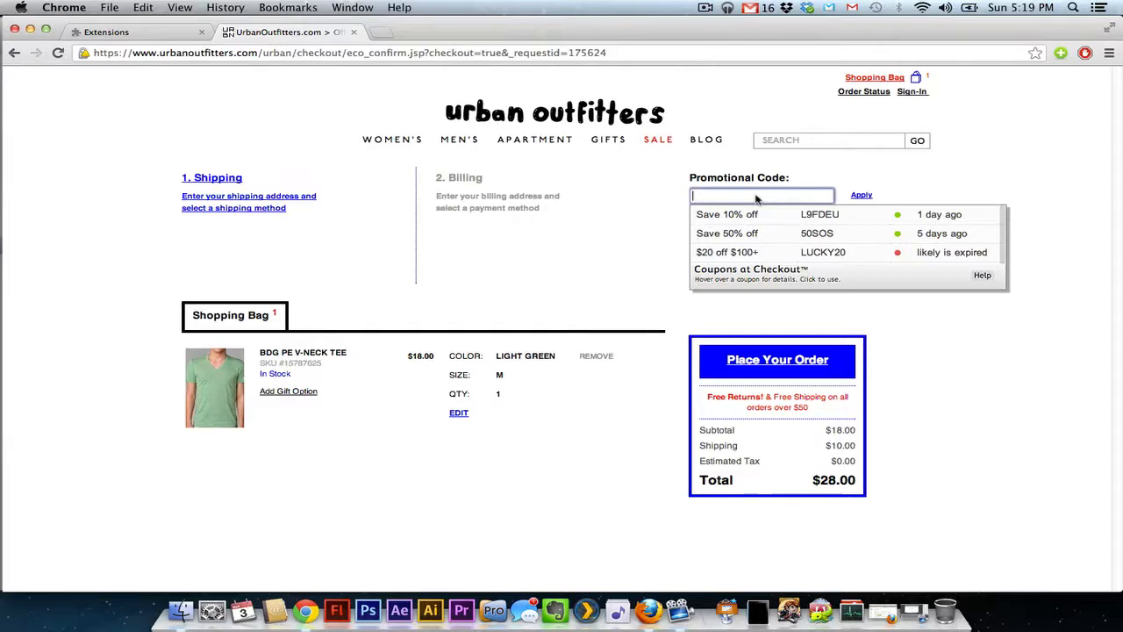
{"action": "mouse_move", "coordinate": [846, 251]}
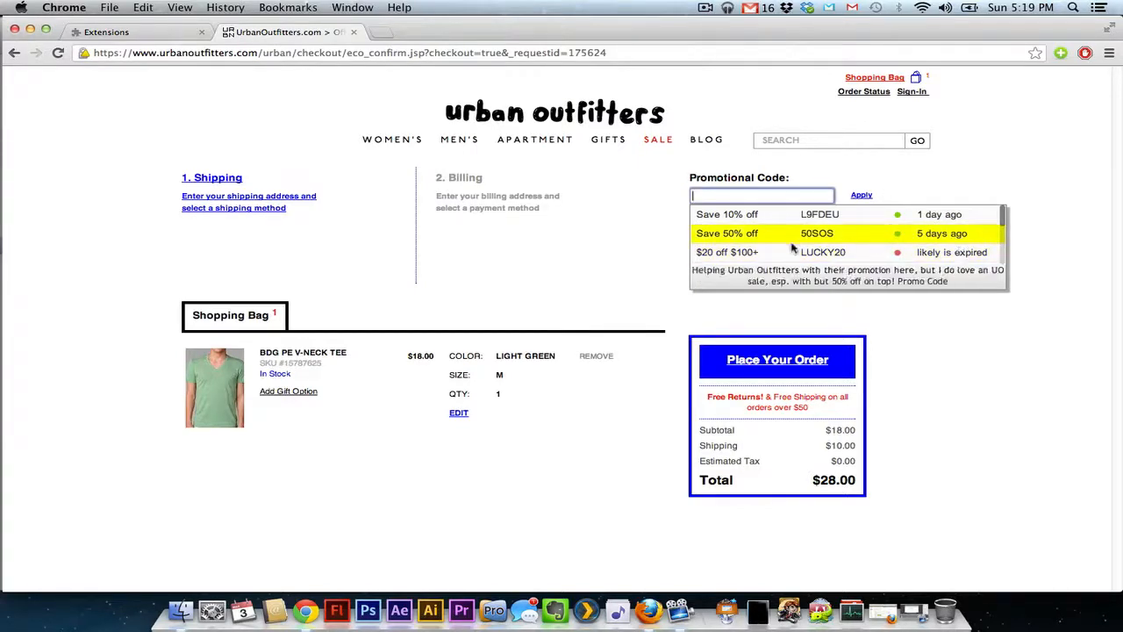
{"action": "mouse_move", "coordinate": [816, 214]}
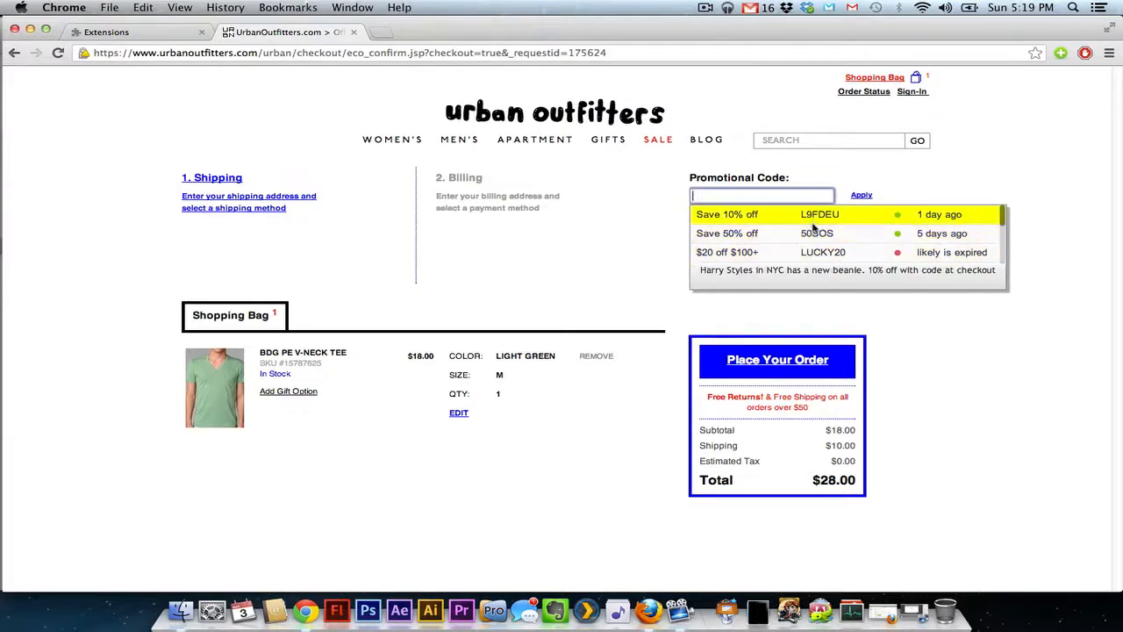
{"action": "mouse_move", "coordinate": [746, 209]}
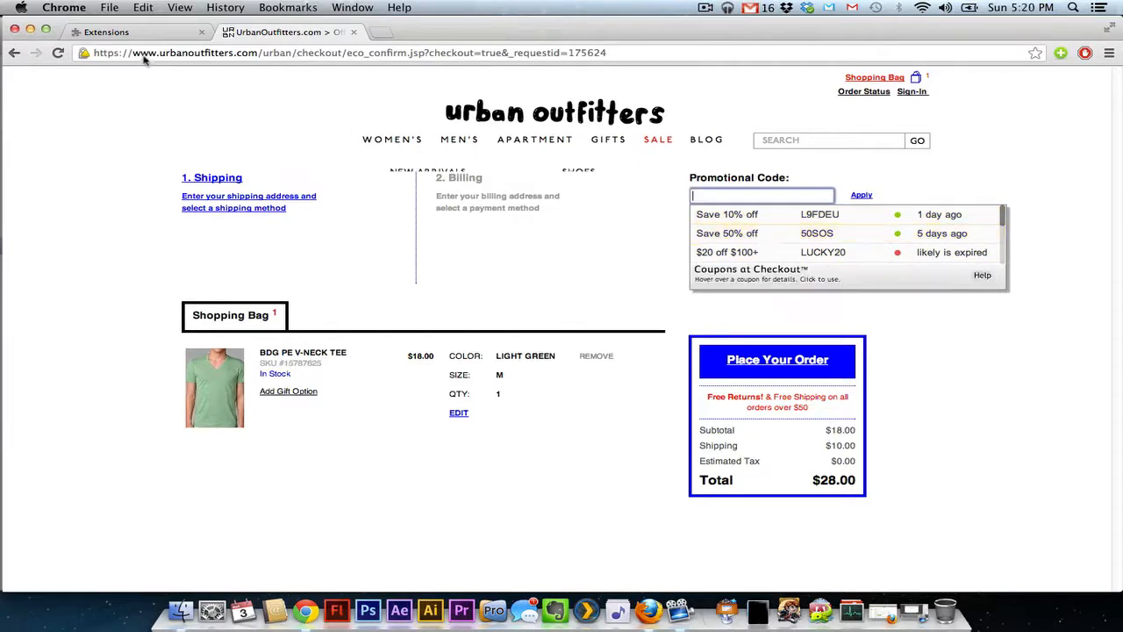
{"action": "left_click", "coordinate": [136, 32]}
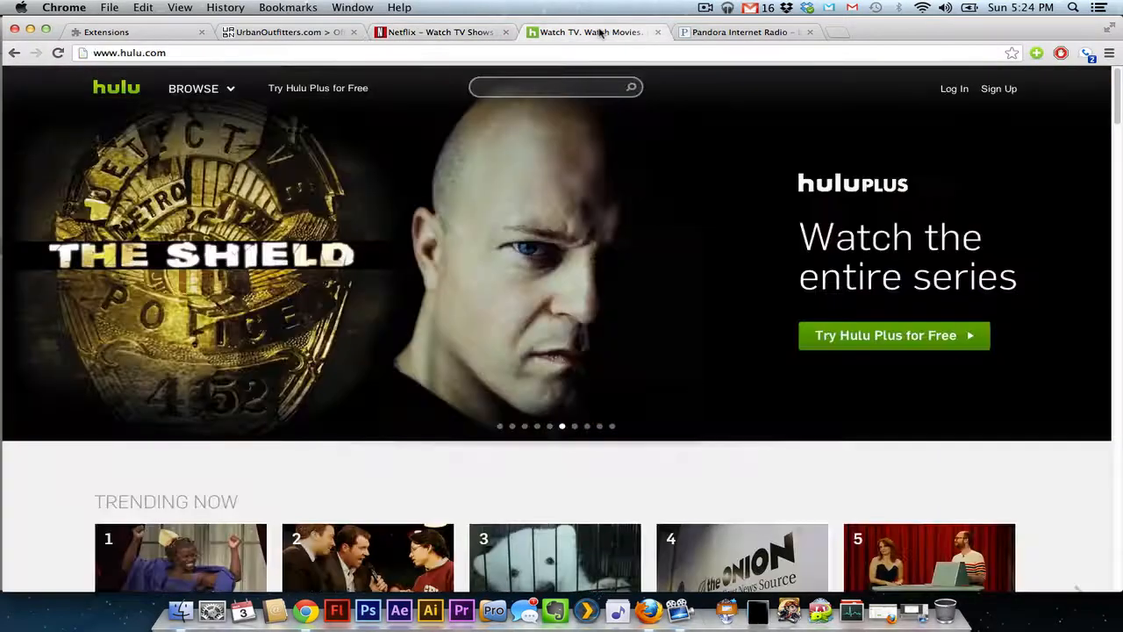
Switch from the Hulu tab back to the Extensions page.
{"action": "left_click", "coordinate": [742, 32]}
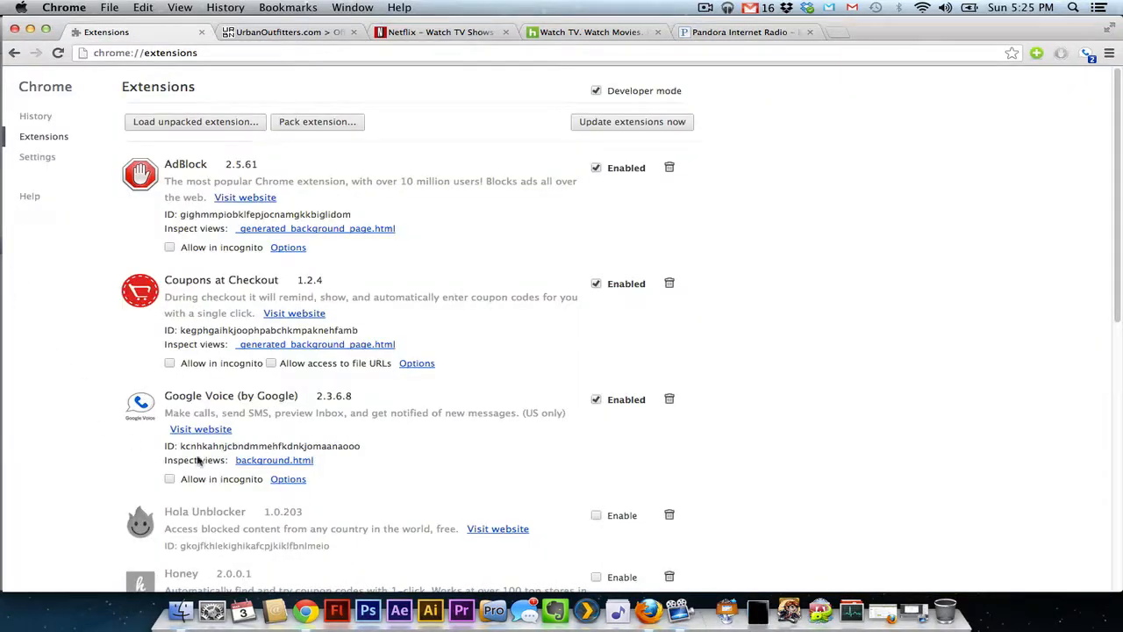
Enable Hola Unblocker and LastPass, then switch to the Wells Fargo tab.
{"action": "left_click", "coordinate": [596, 515]}
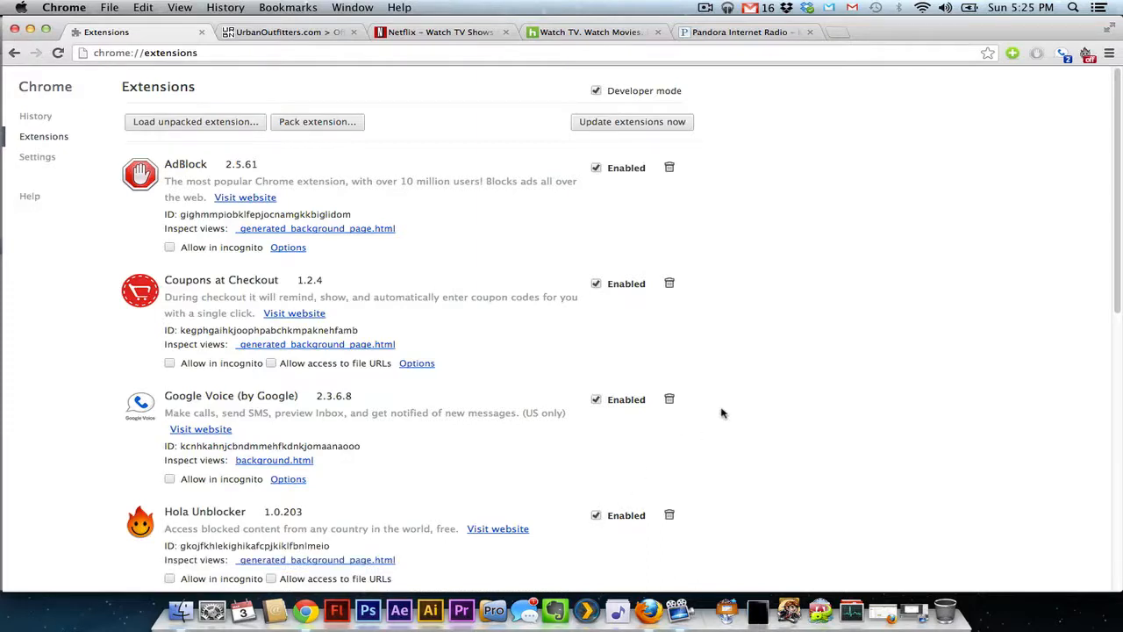
{"action": "mouse_move", "coordinate": [721, 412]}
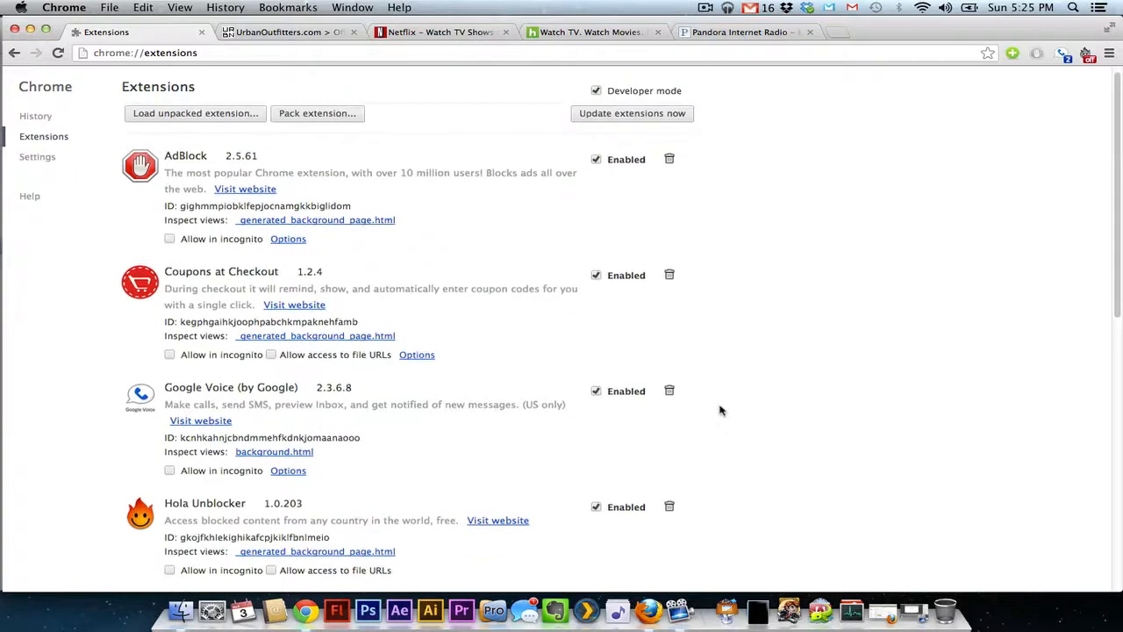
{"action": "mouse_move", "coordinate": [418, 578]}
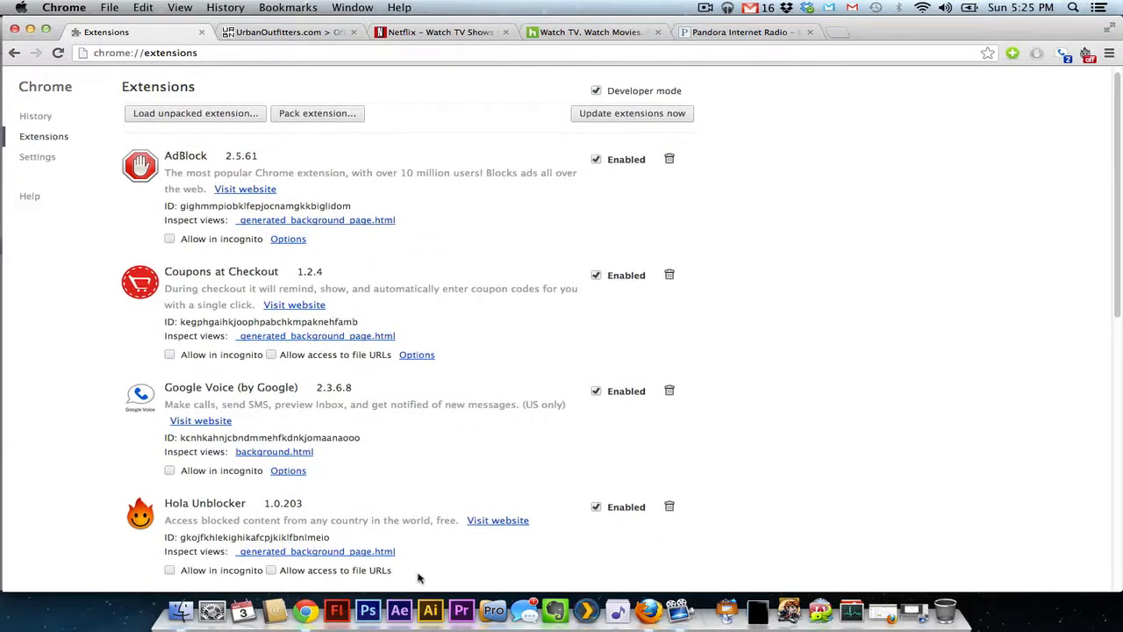
{"action": "mouse_move", "coordinate": [426, 577]}
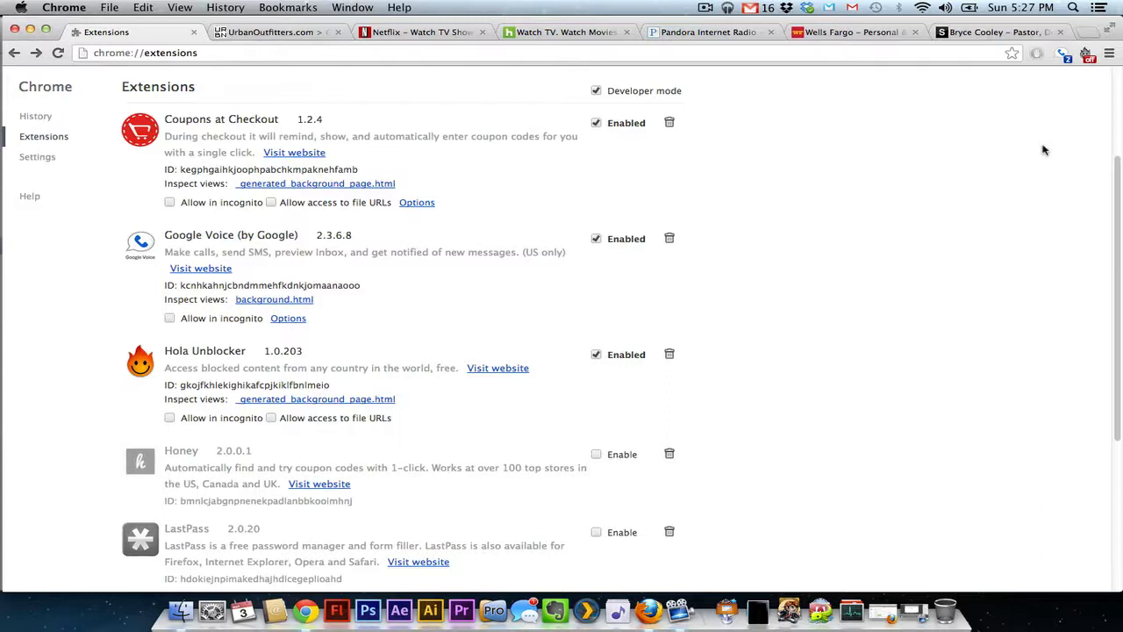
{"action": "mouse_move", "coordinate": [851, 48]}
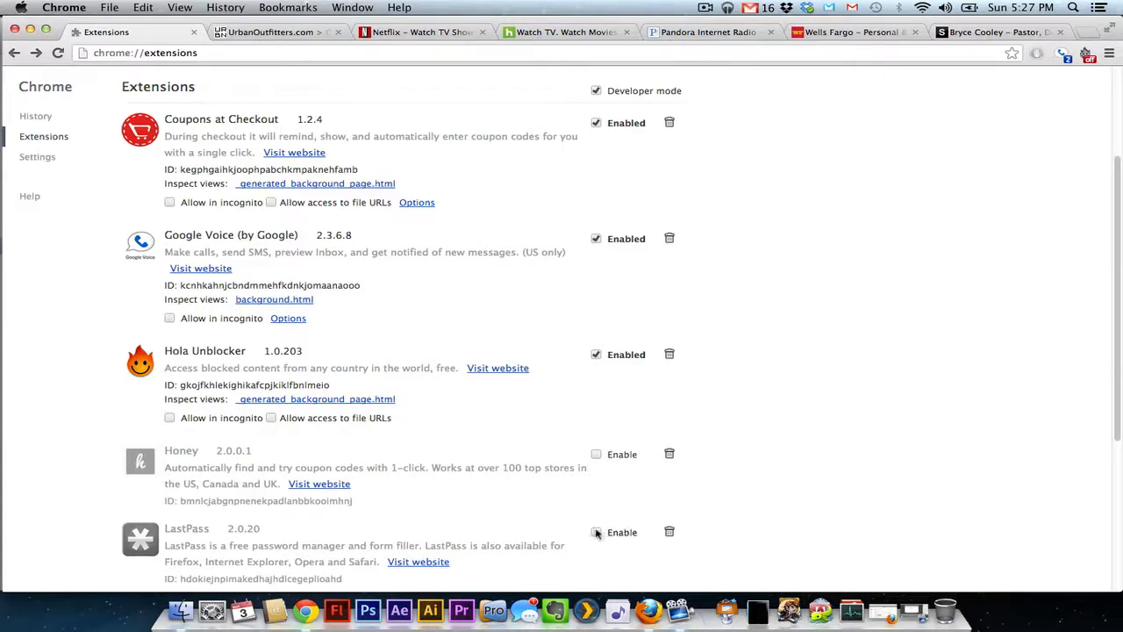
{"action": "left_click", "coordinate": [596, 532]}
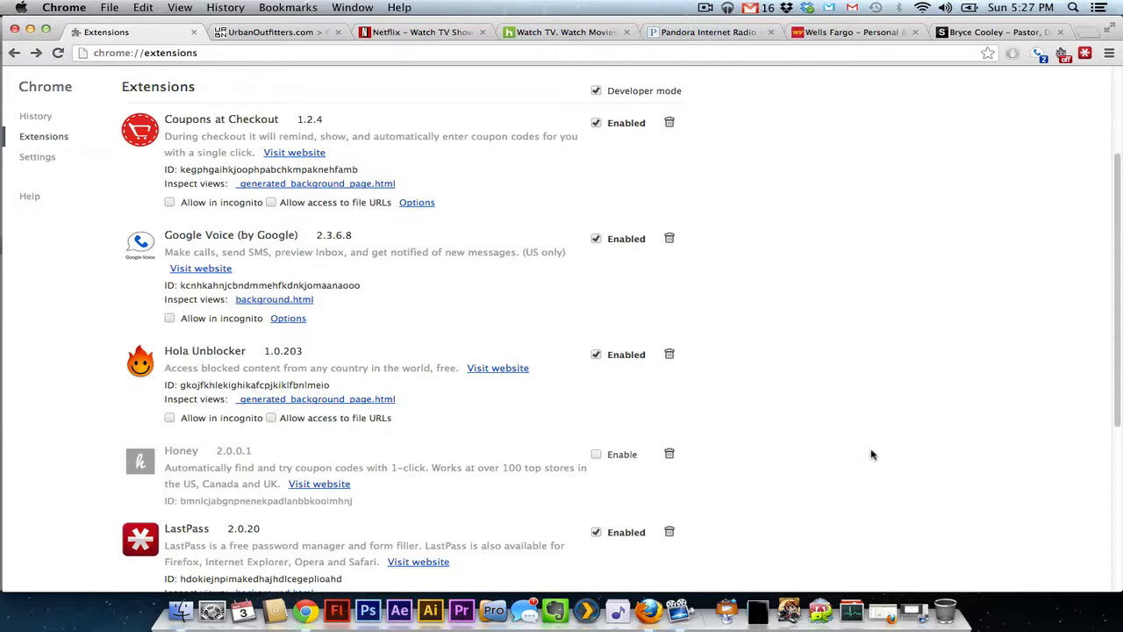
{"action": "mouse_move", "coordinate": [856, 53]}
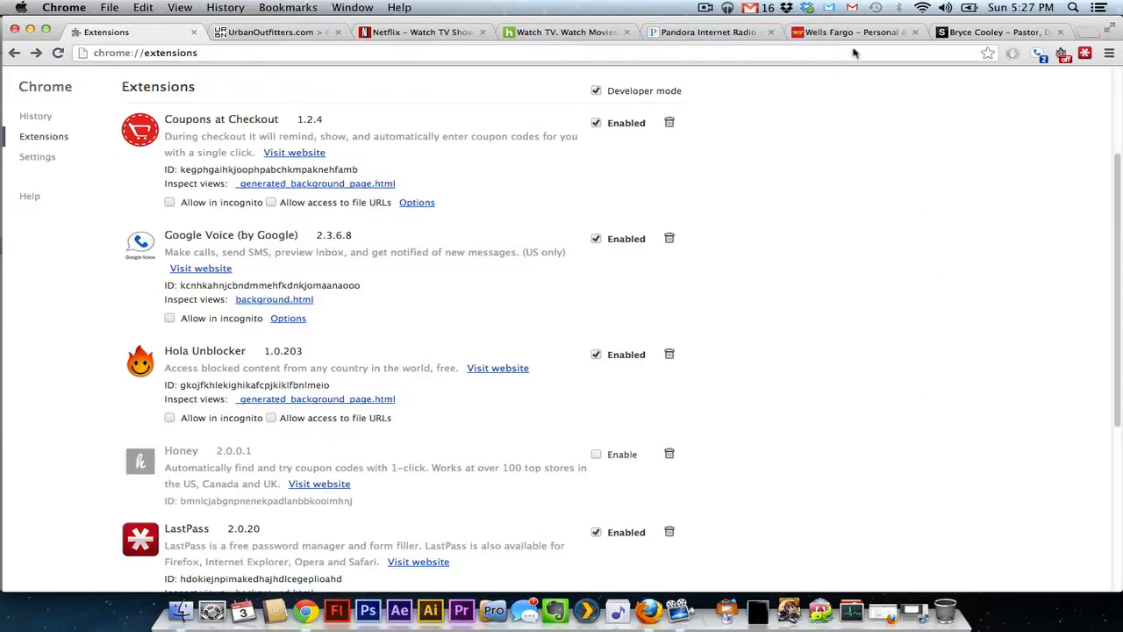
{"action": "left_click", "coordinate": [847, 32]}
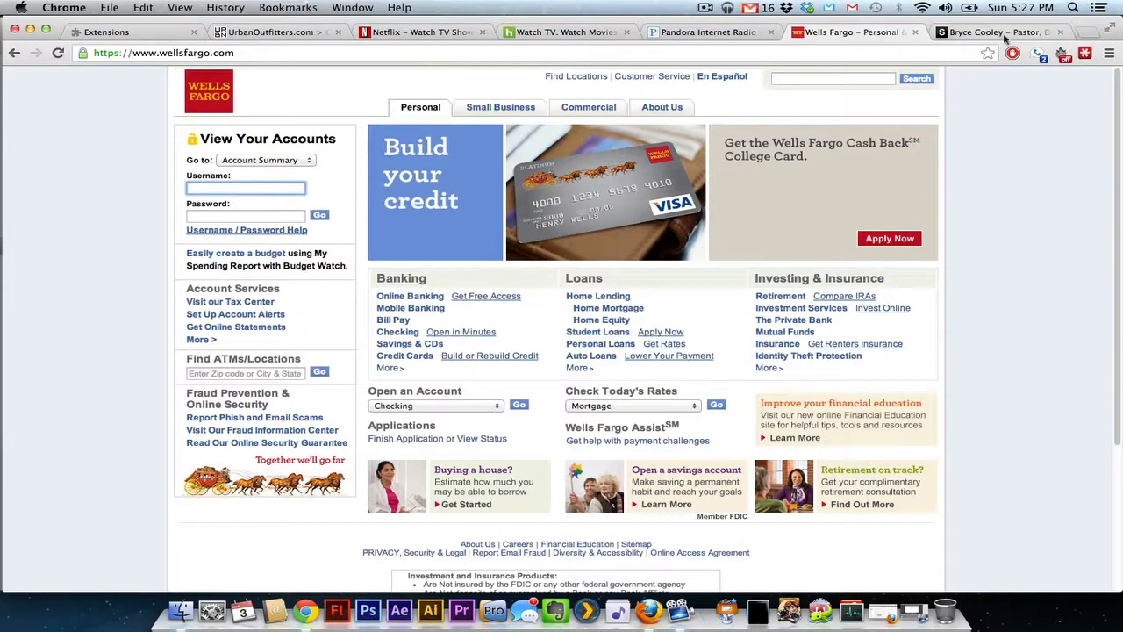
View the WordPress login page with LastPass-filled username and password.
{"action": "left_click", "coordinate": [1001, 33]}
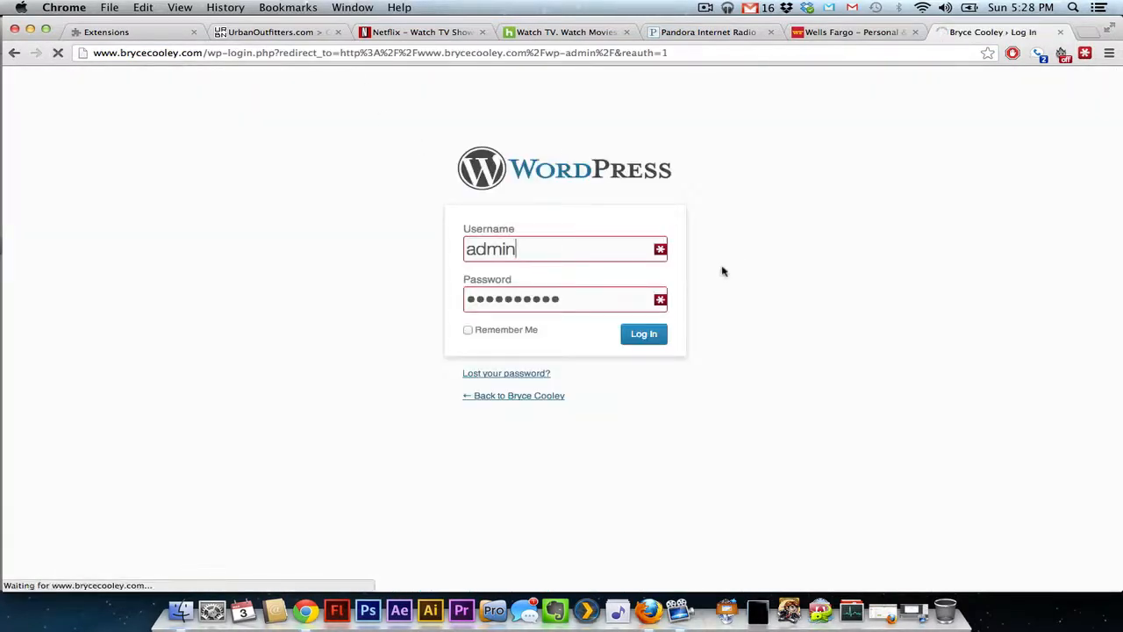
{"action": "left_click", "coordinate": [643, 334]}
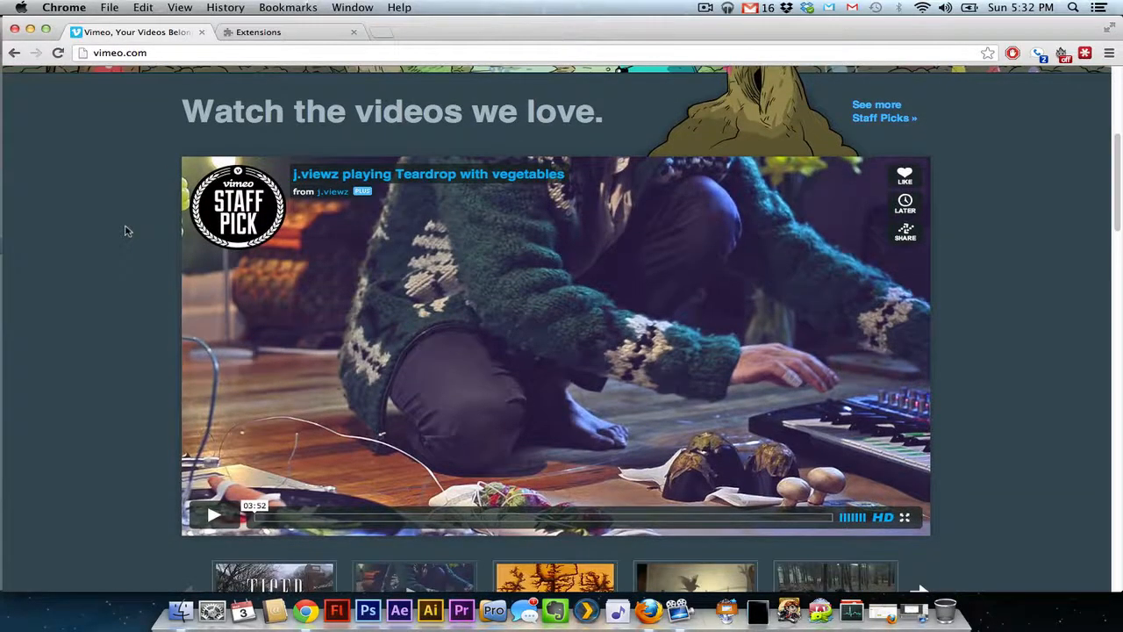
Scroll the Vimeo homepage and glance at the Extensions tab before returning to Vimeo.
{"action": "scroll", "scroll_direction": "down", "scroll_amount": 3}
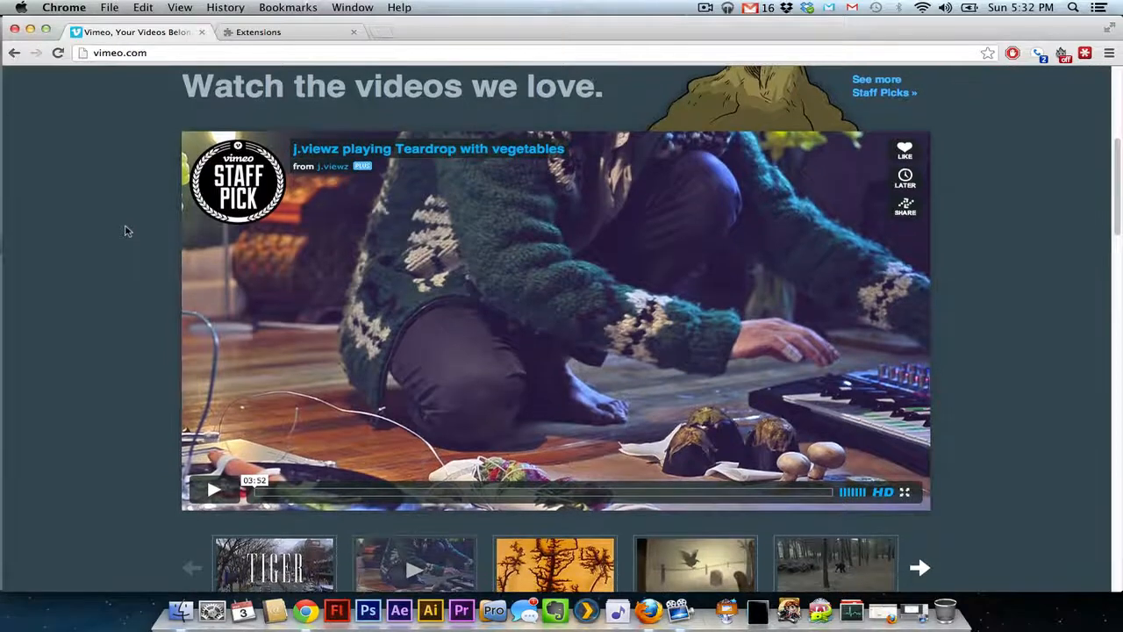
{"action": "scroll", "scroll_direction": "down", "scroll_amount": 3}
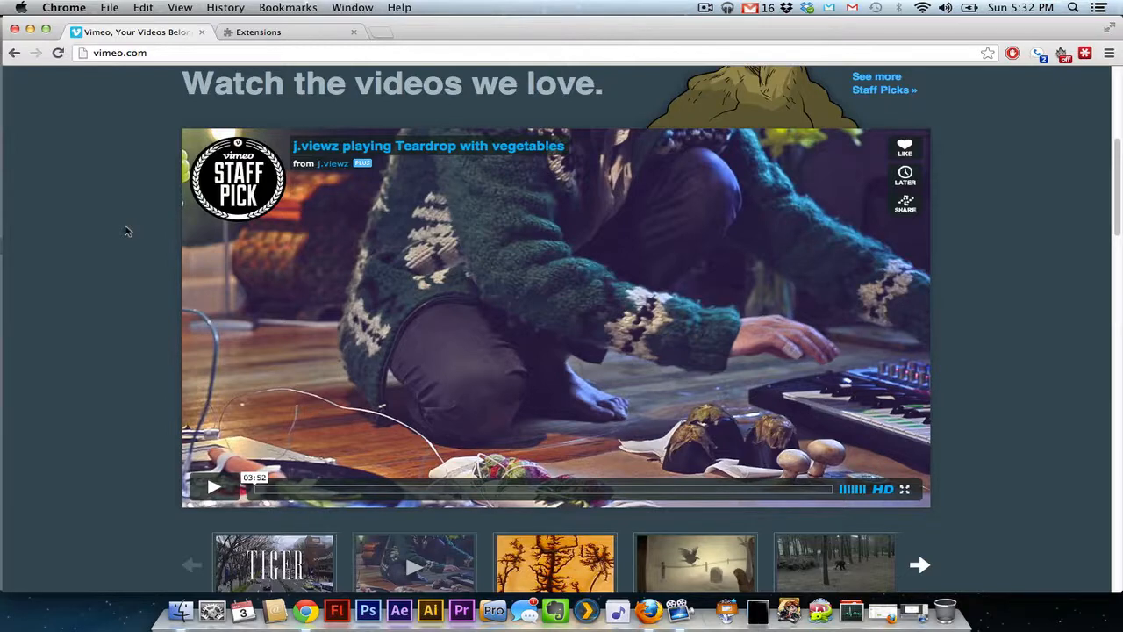
{"action": "left_click", "coordinate": [258, 33]}
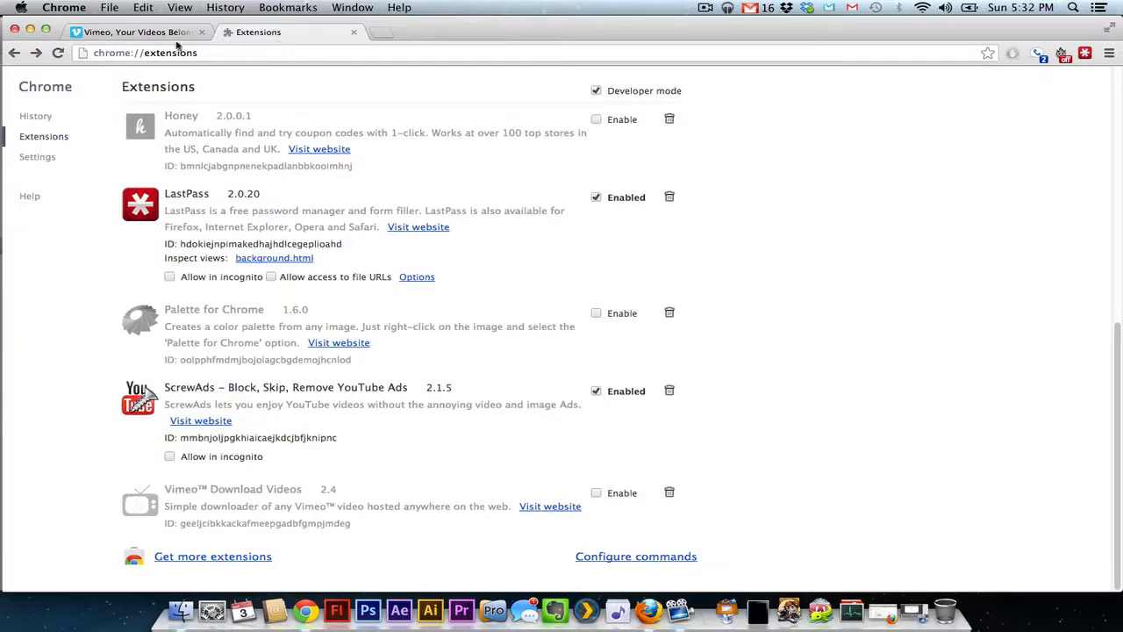
{"action": "left_click", "coordinate": [132, 32]}
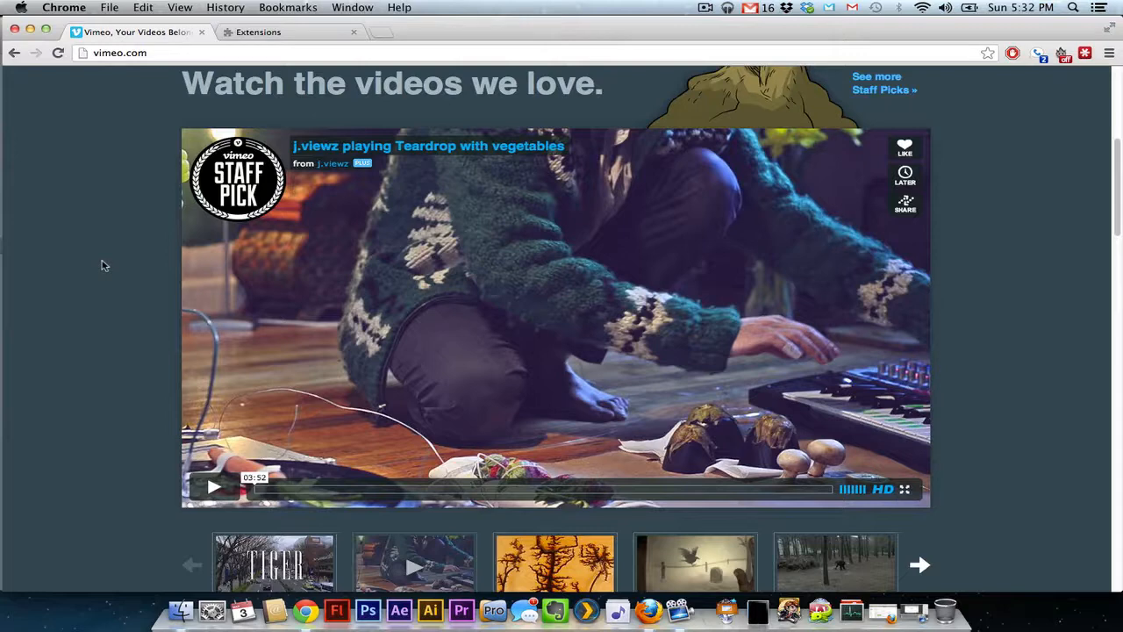
Enable the Vimeo Download Videos extension and return to the Vimeo Staff Pick page.
{"action": "left_click", "coordinate": [258, 32]}
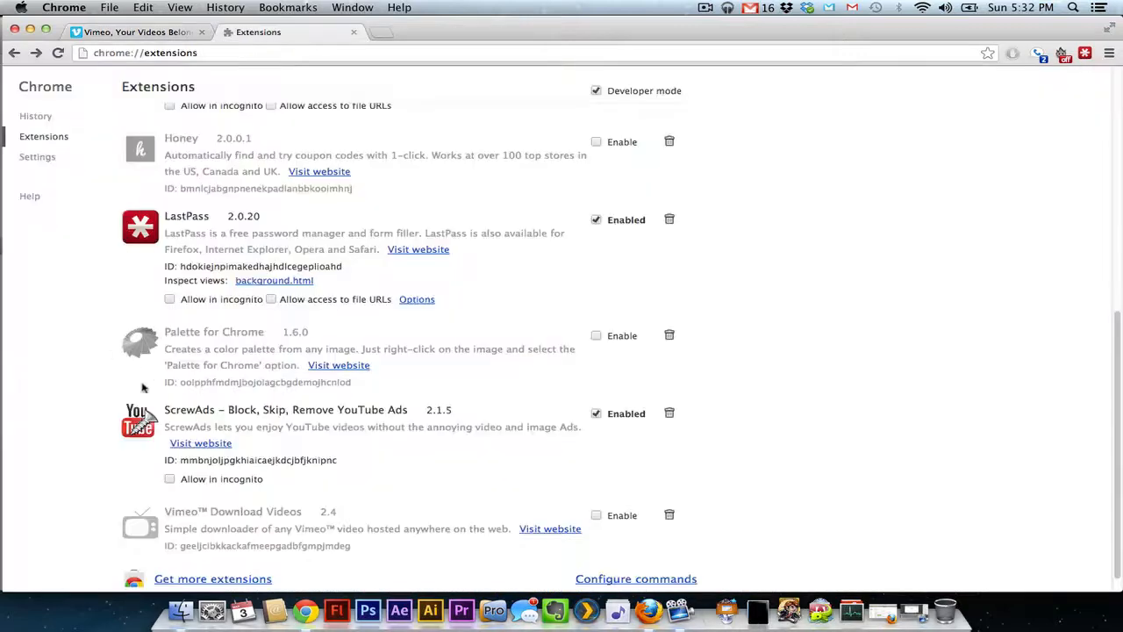
{"action": "left_click", "coordinate": [596, 515]}
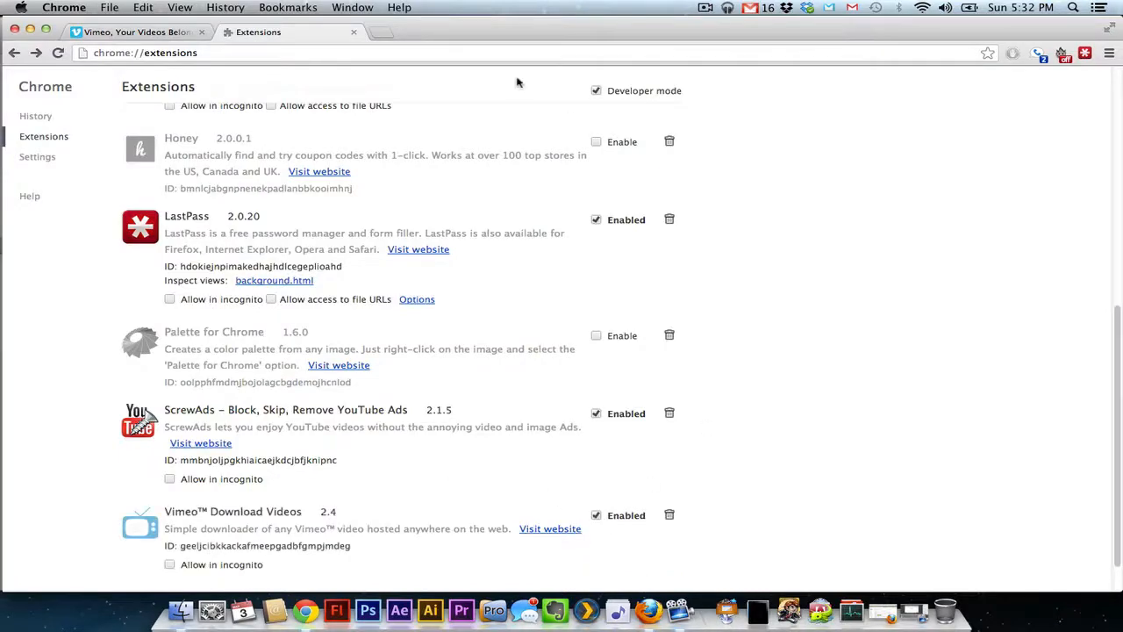
{"action": "left_click", "coordinate": [131, 32]}
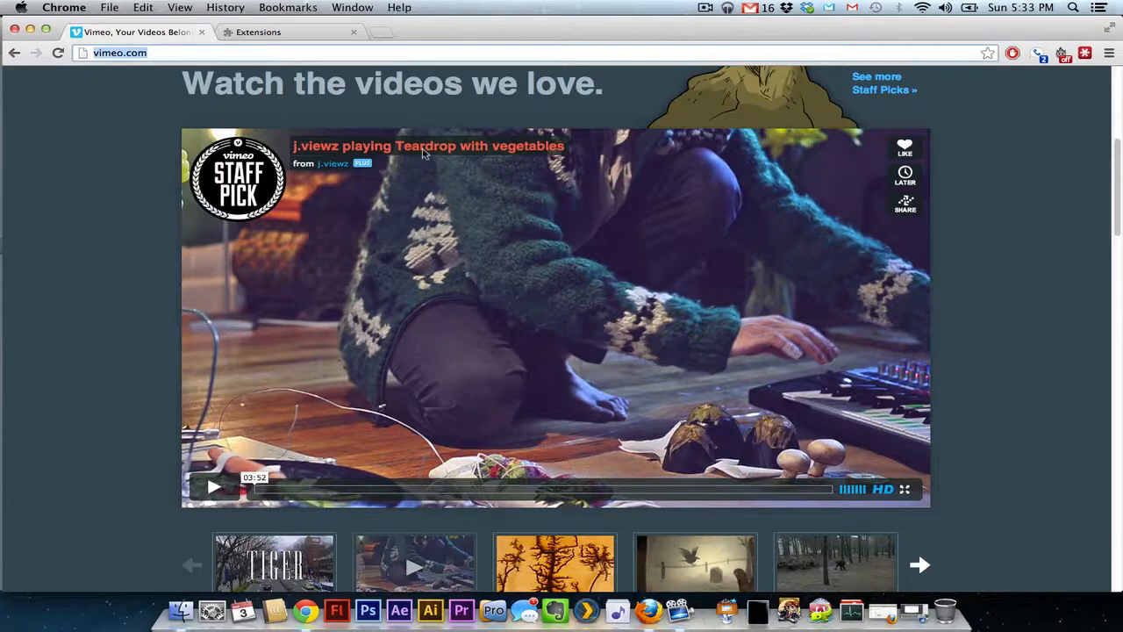
Open and play the Staff Pick 'Teardrop with vegetables' video, then download it in HD.
{"action": "left_click", "coordinate": [427, 146]}
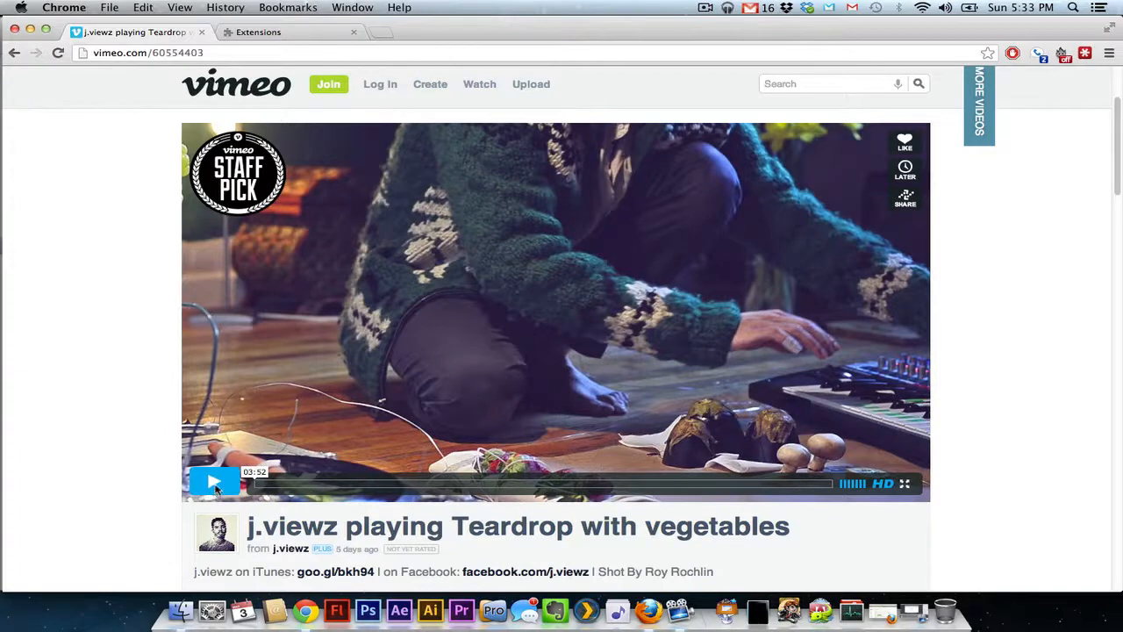
{"action": "left_click", "coordinate": [216, 483]}
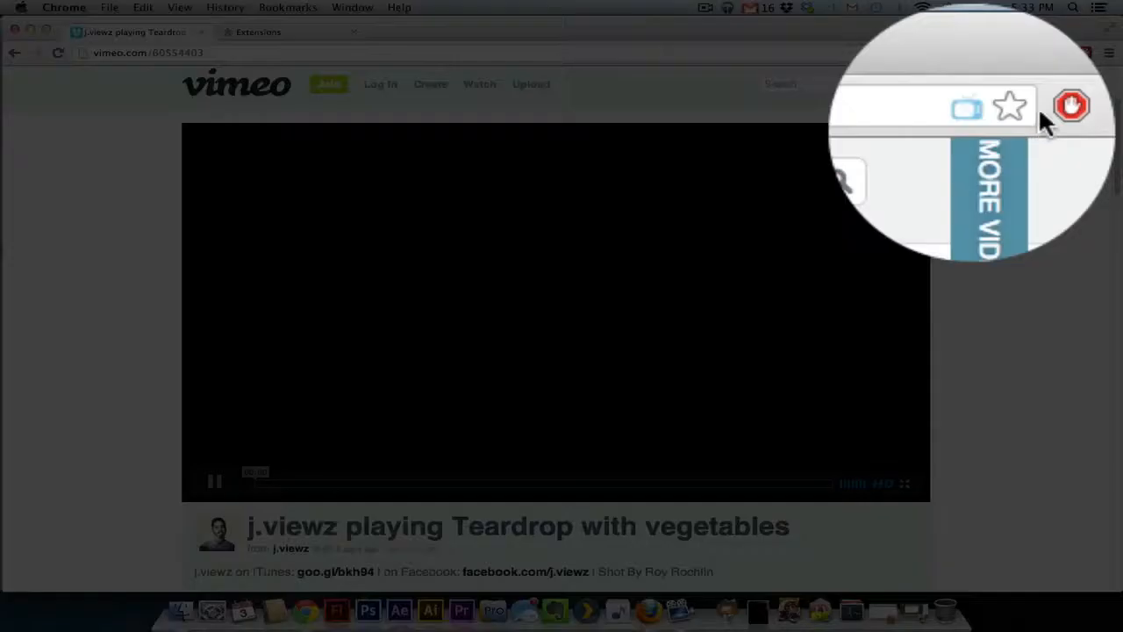
{"action": "mouse_move", "coordinate": [944, 75]}
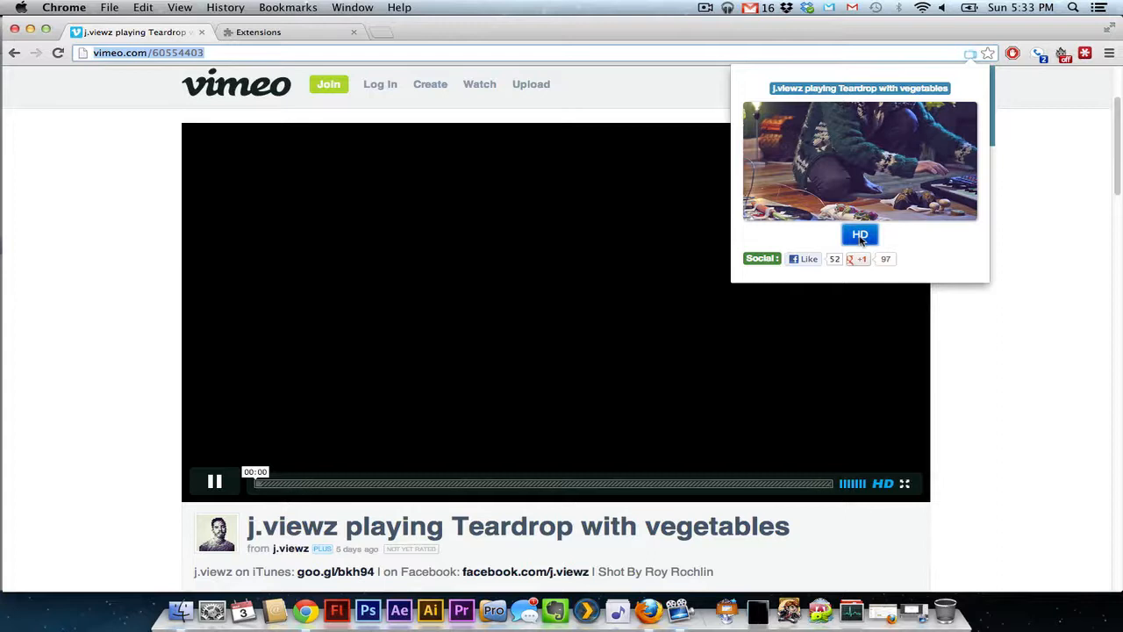
{"action": "left_click", "coordinate": [859, 234]}
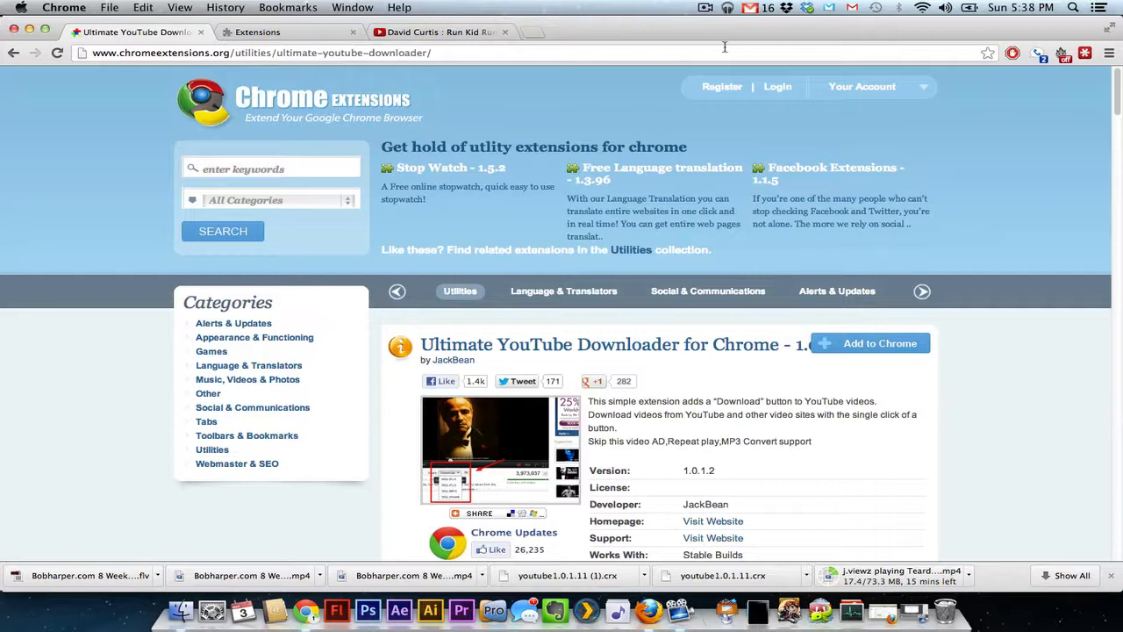
{"action": "mouse_move", "coordinate": [864, 22]}
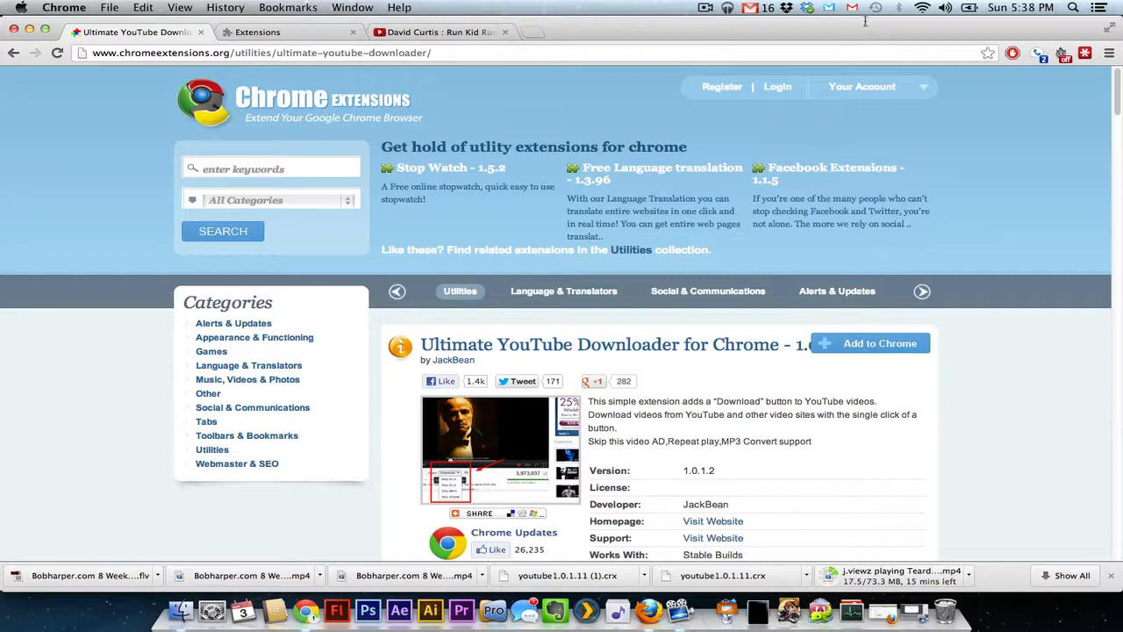
{"action": "mouse_move", "coordinate": [462, 321]}
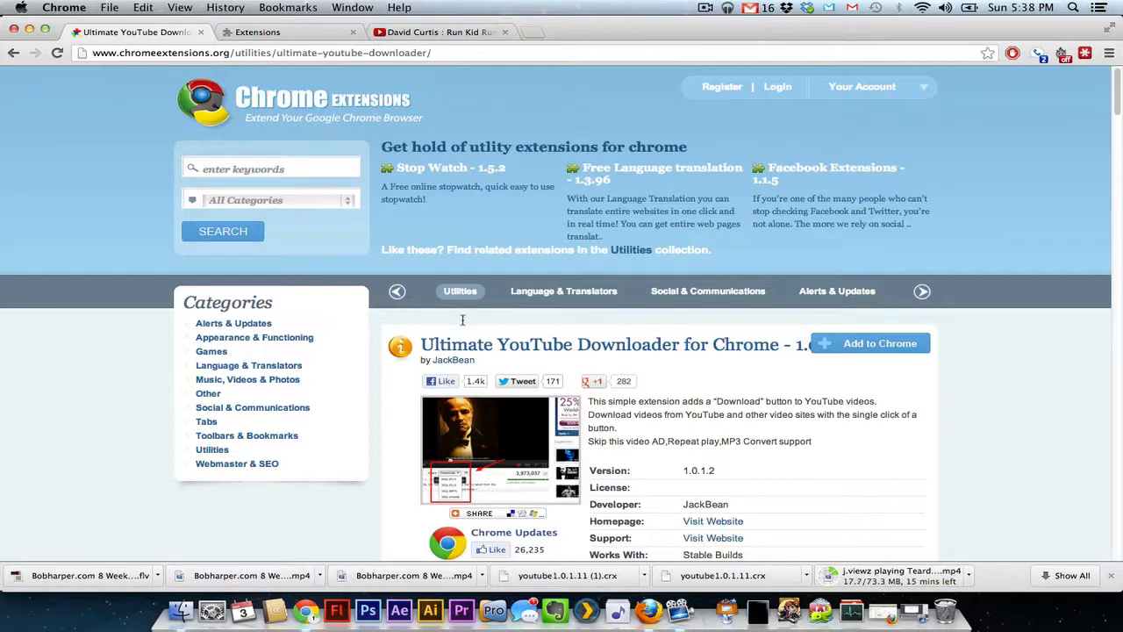
{"action": "mouse_move", "coordinate": [597, 344]}
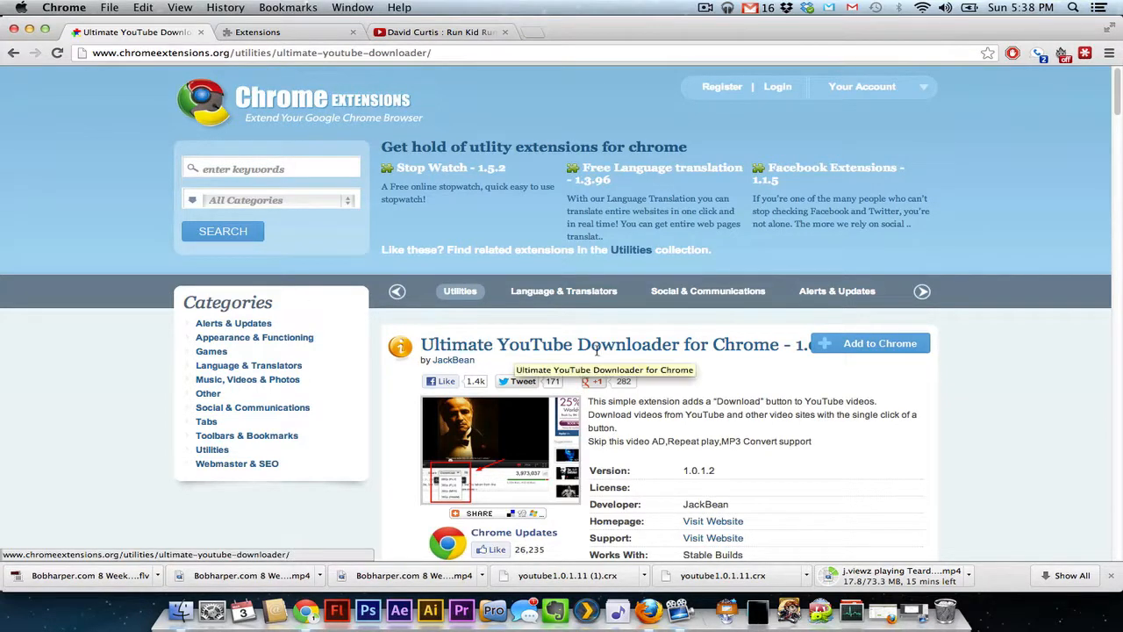
Download the Ultimate YouTube Downloader file youtube1.0.1.2.crx from chromeextensions.org and show it in Finder.
{"action": "scroll", "scroll_direction": "down", "scroll_amount": 3}
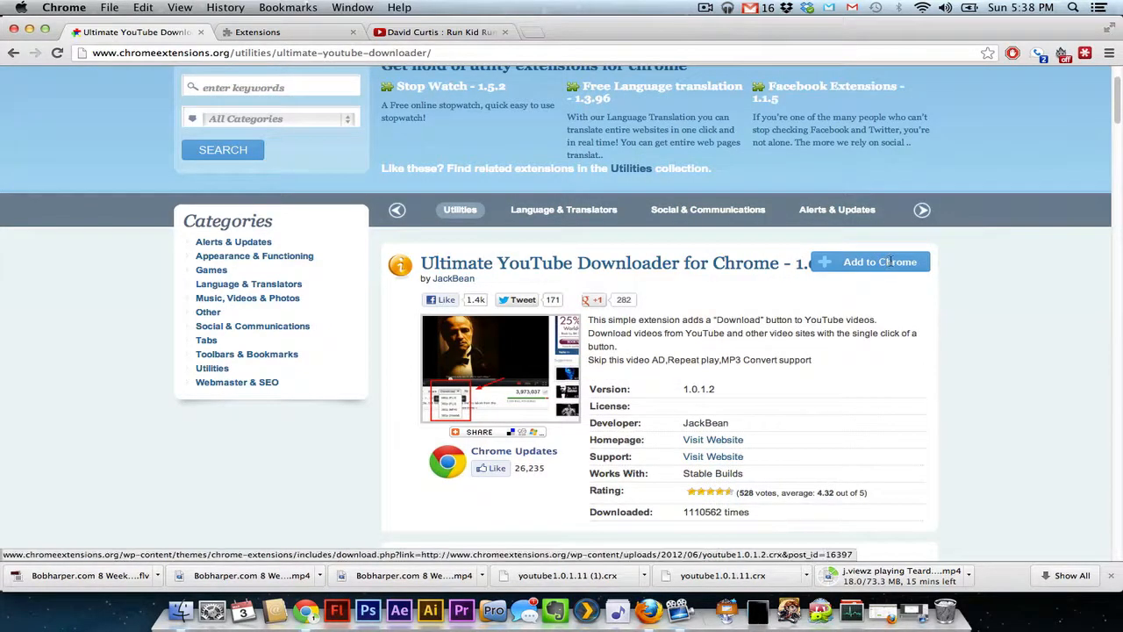
{"action": "left_click", "coordinate": [879, 262]}
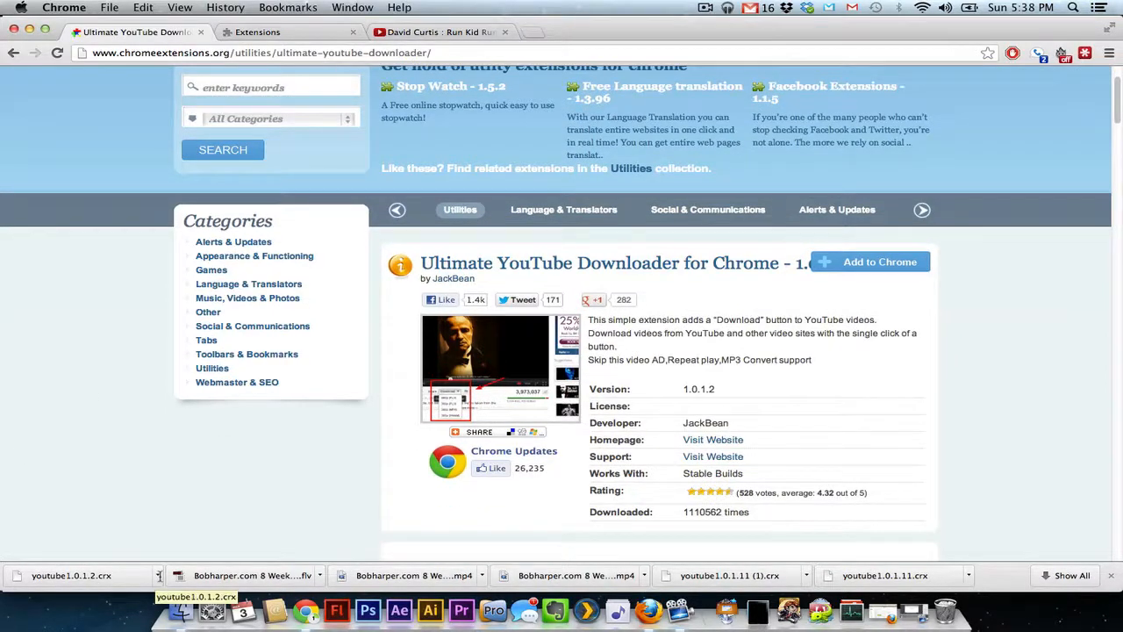
{"action": "left_click", "coordinate": [70, 575]}
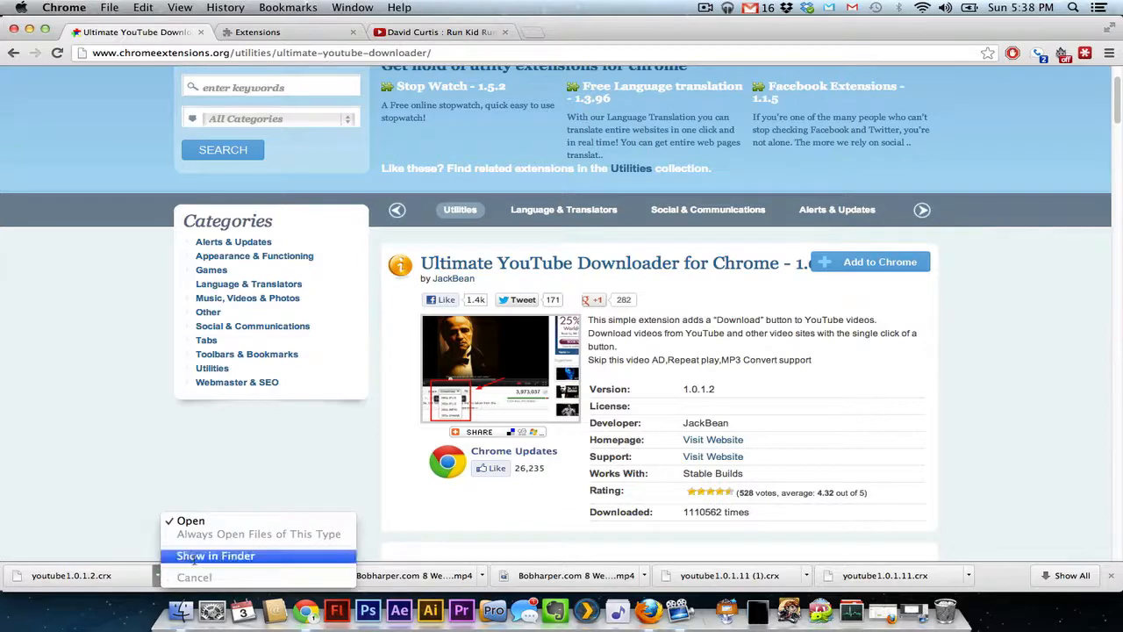
{"action": "left_click", "coordinate": [215, 555]}
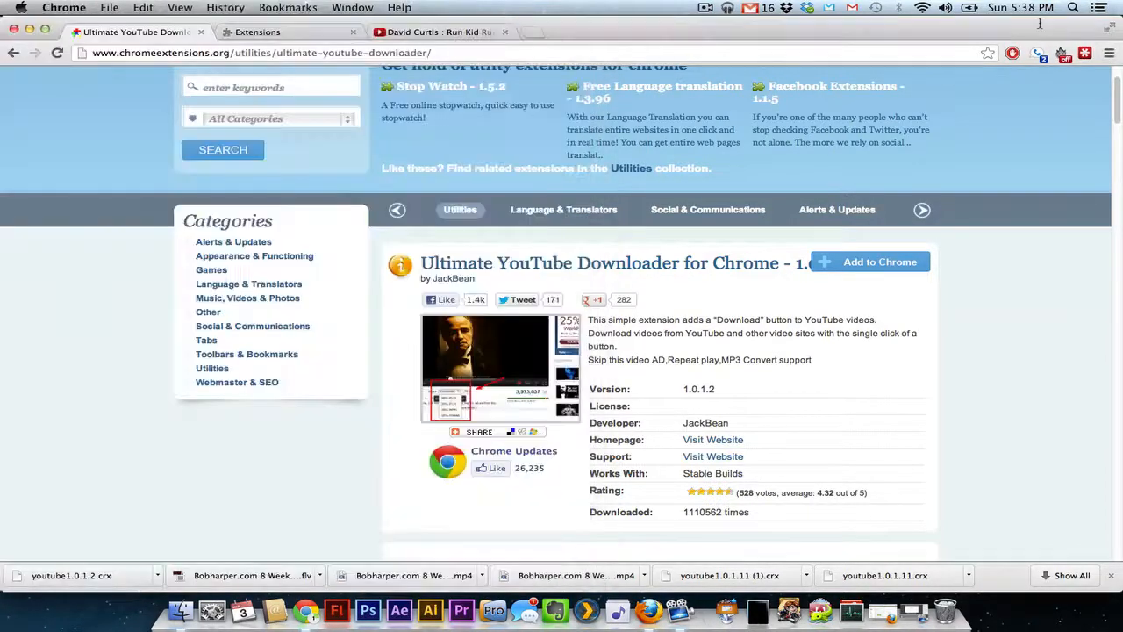
{"action": "left_click", "coordinate": [257, 32]}
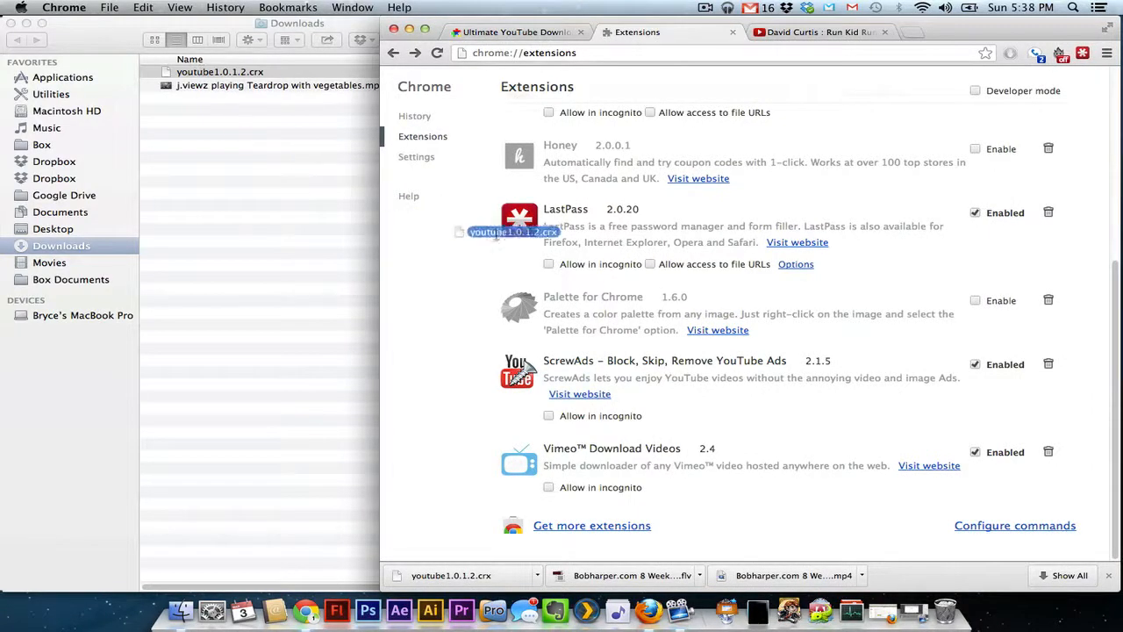
Install youtube1.0.1.2.crx by dropping it onto chrome://extensions, then open the Run Kid Run video tab.
{"action": "left_click_drag", "start_coordinate": [514, 231], "coordinate": [806, 249]}
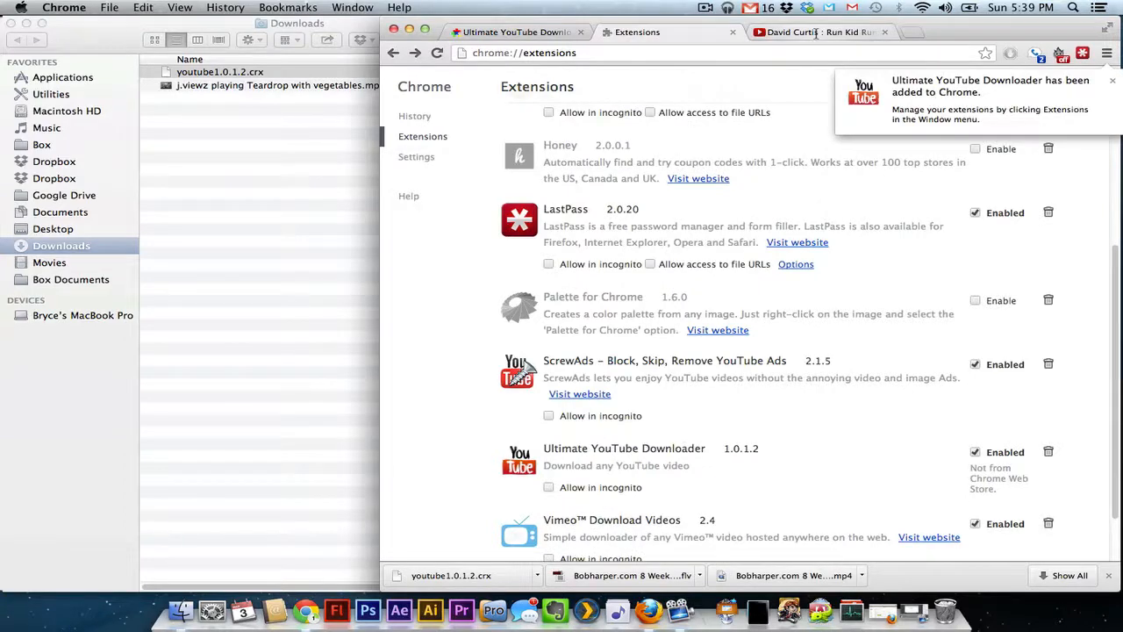
{"action": "left_click", "coordinate": [821, 32]}
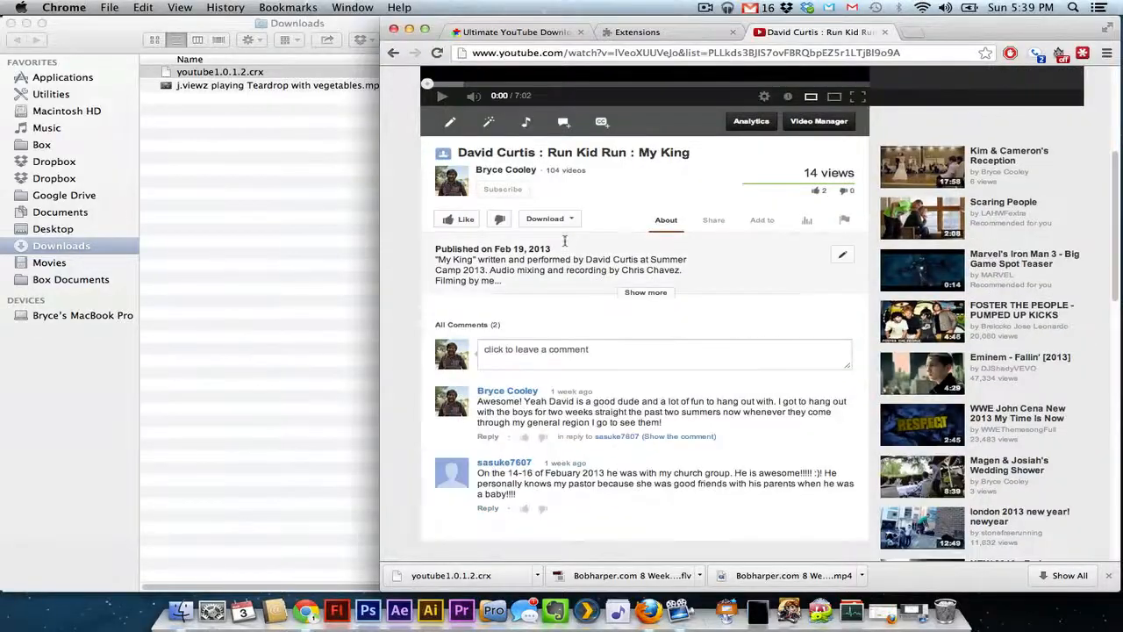
Download 'Run Kid Run: My King' as 720p MP4 from the Download dropdown.
{"action": "left_click", "coordinate": [550, 218]}
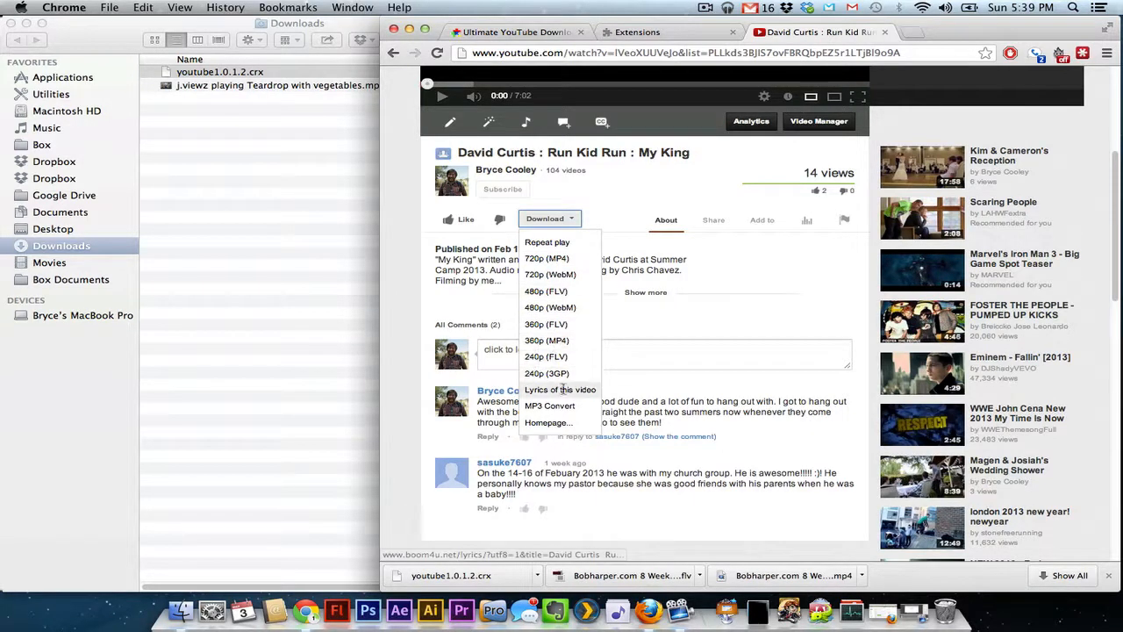
{"action": "mouse_move", "coordinate": [549, 405]}
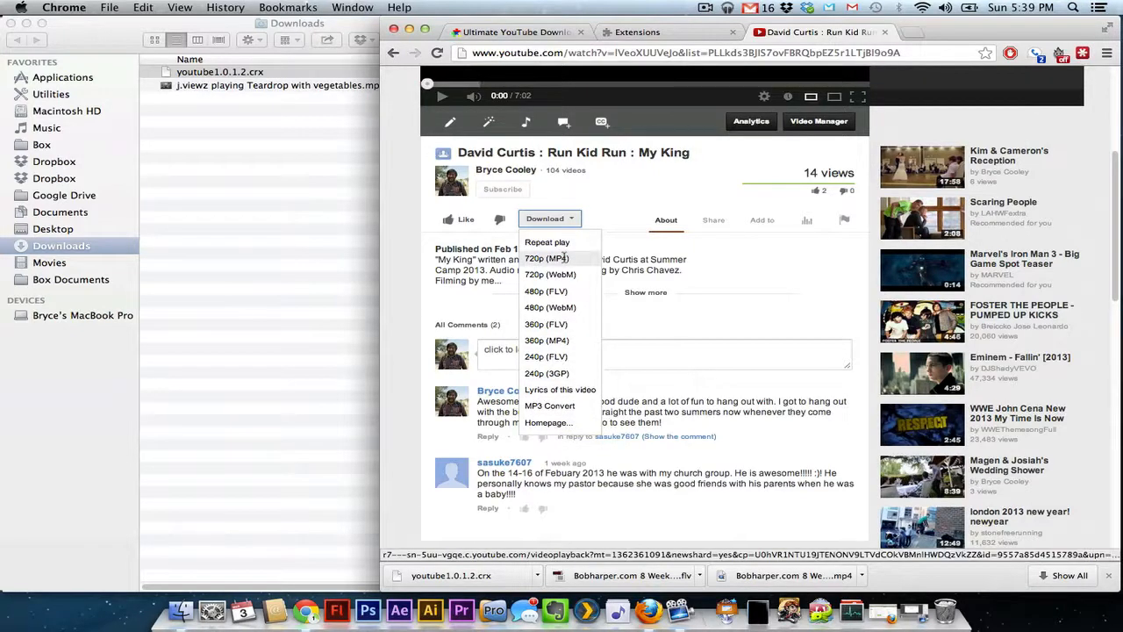
{"action": "left_click", "coordinate": [547, 258]}
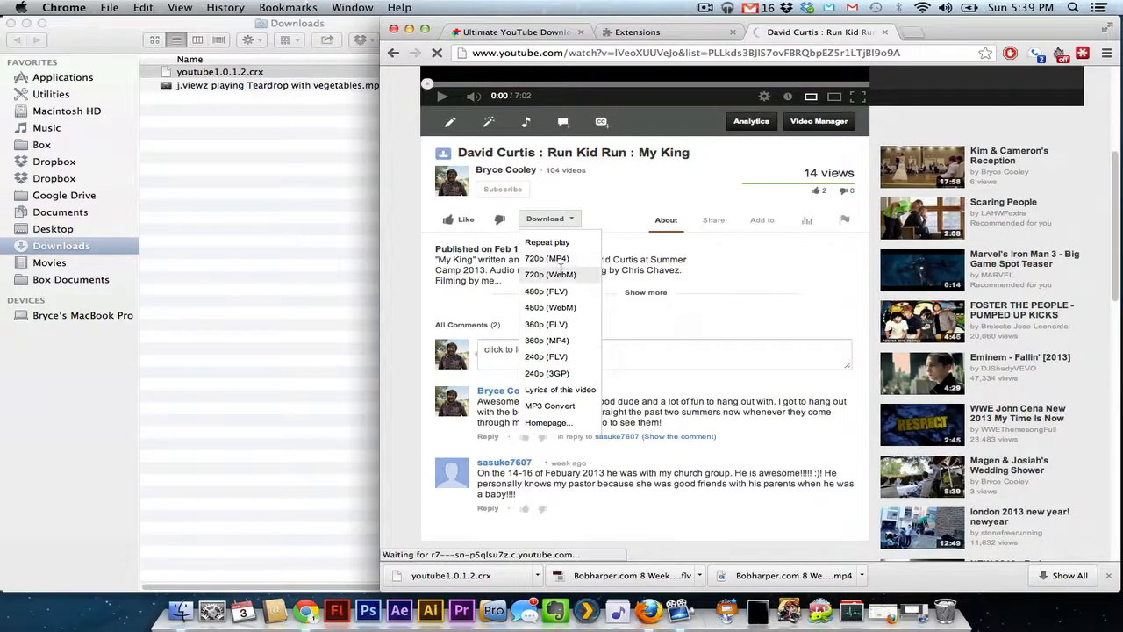
{"action": "left_click", "coordinate": [550, 275]}
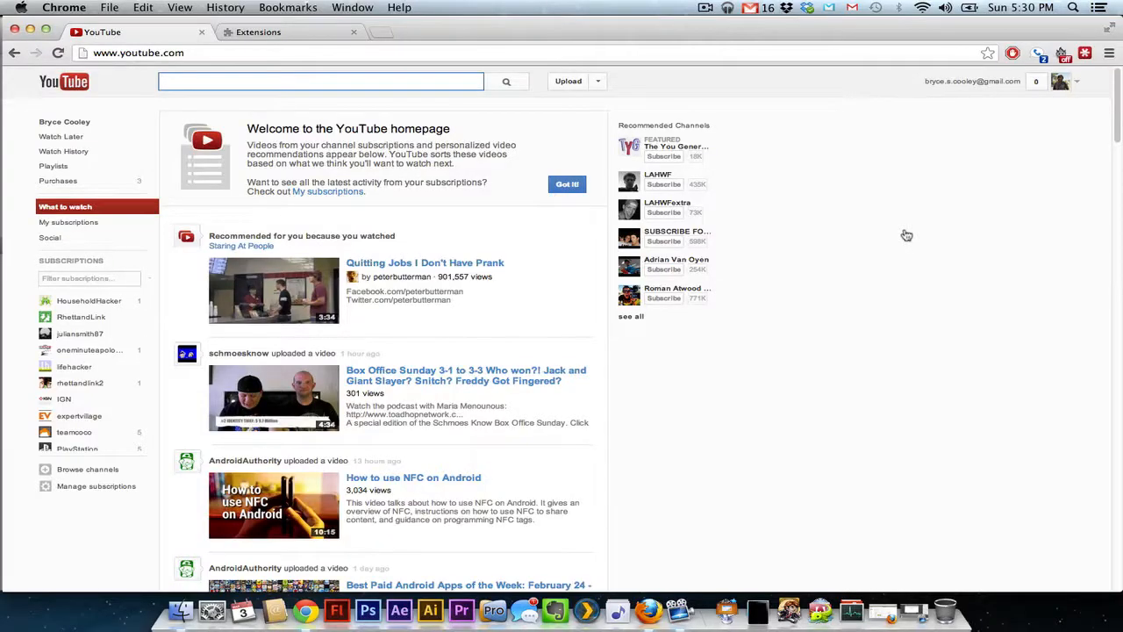
Enable the ScrewAds extension on the Extensions page.
{"action": "left_click", "coordinate": [321, 81]}
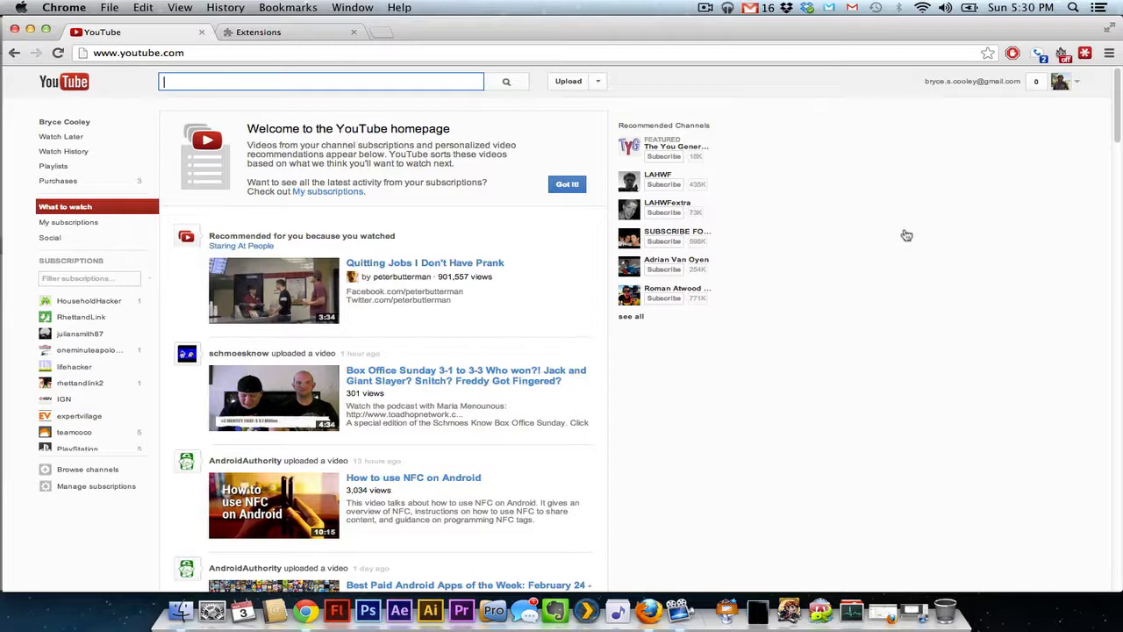
{"action": "left_click", "coordinate": [258, 32]}
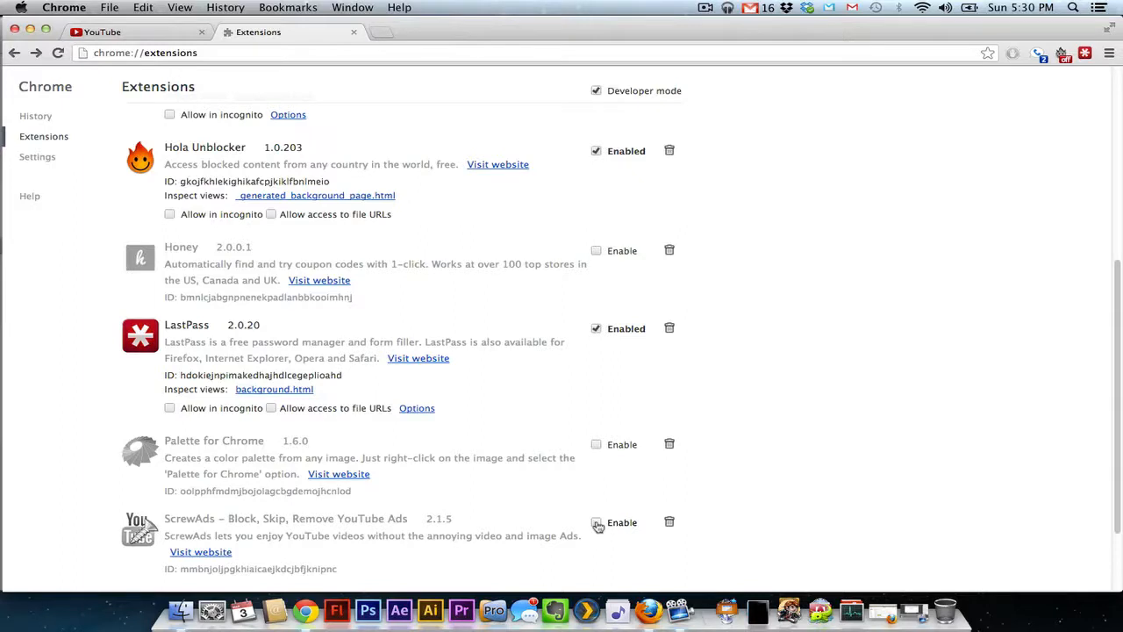
{"action": "scroll", "scroll_direction": "down", "scroll_amount": 3}
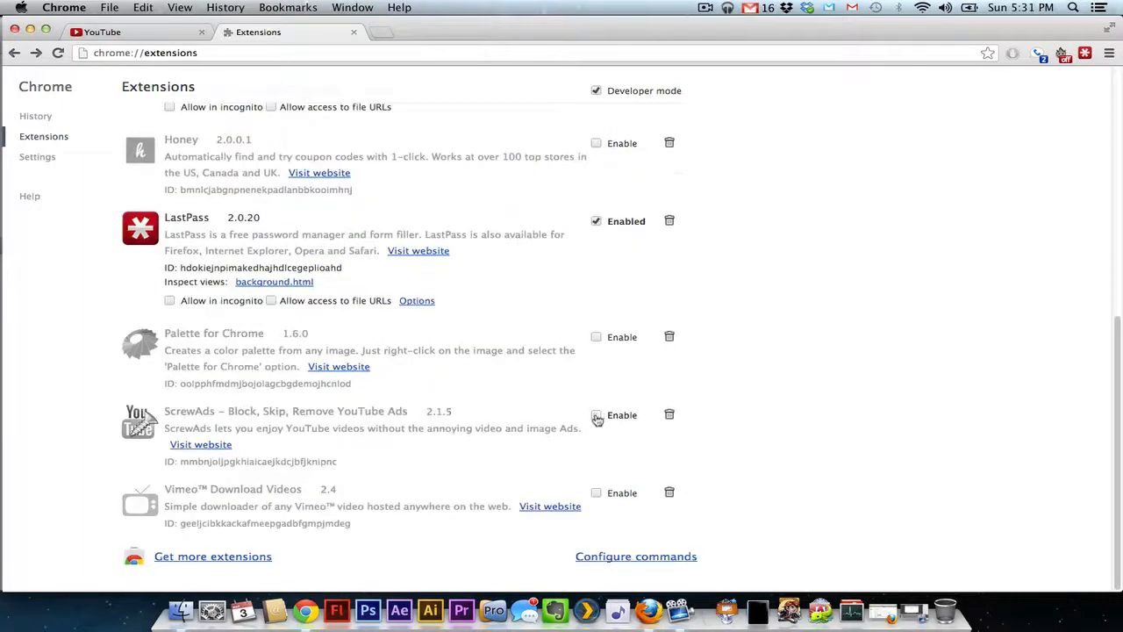
{"action": "left_click", "coordinate": [596, 416]}
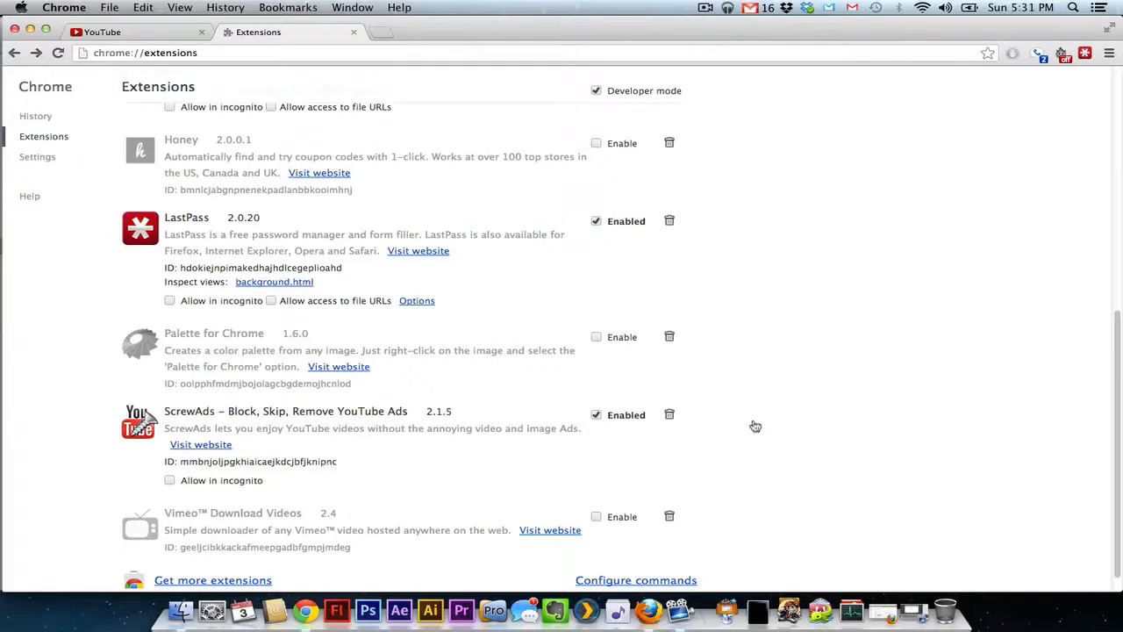
Return to the YouTube homepage and scroll down the feed.
{"action": "left_click", "coordinate": [131, 32]}
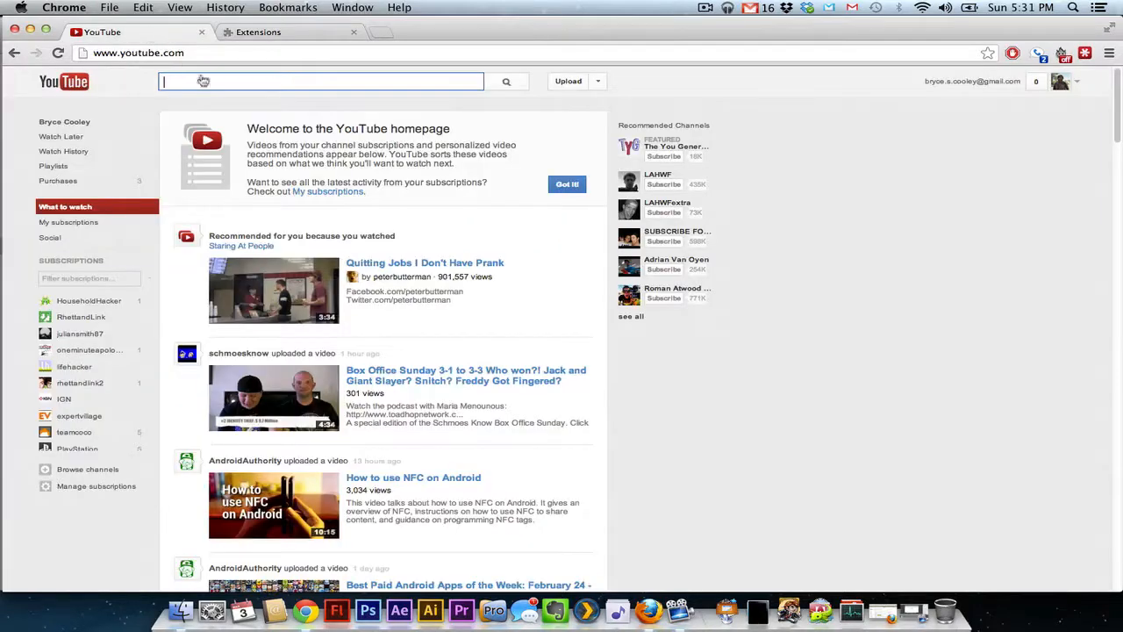
{"action": "scroll", "scroll_direction": "down", "scroll_amount": 3}
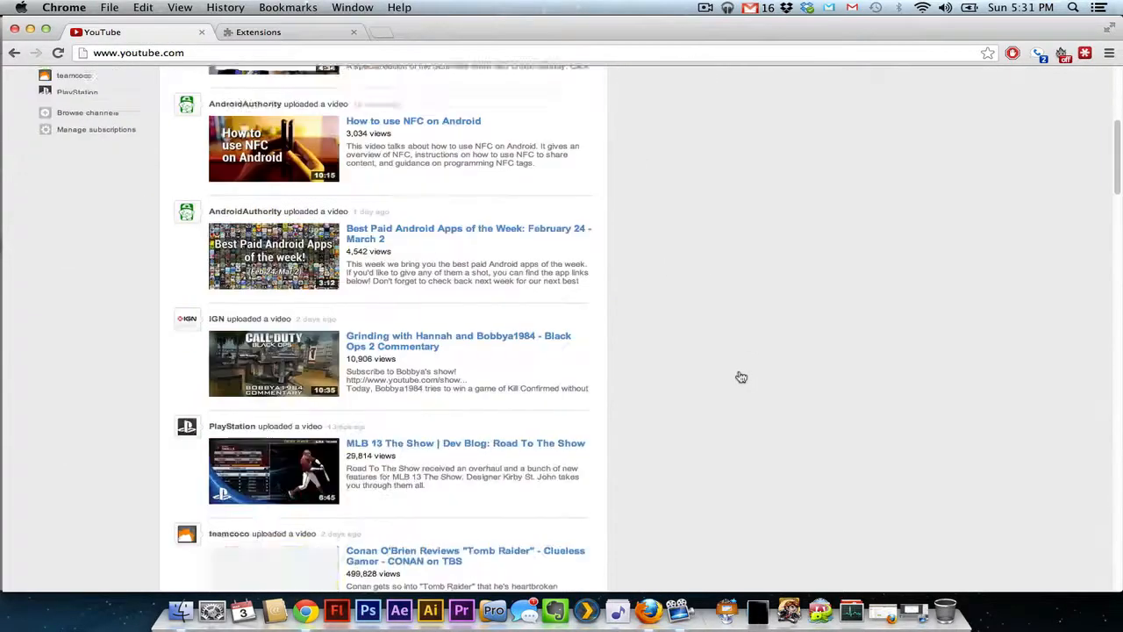
{"action": "scroll", "scroll_direction": "down", "scroll_amount": 3}
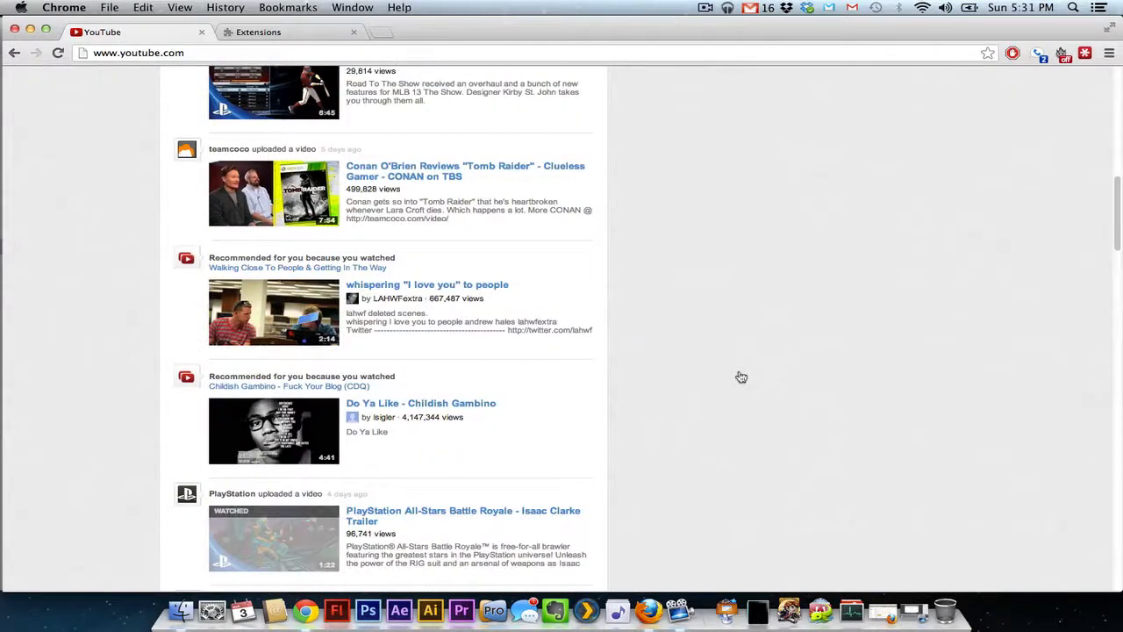